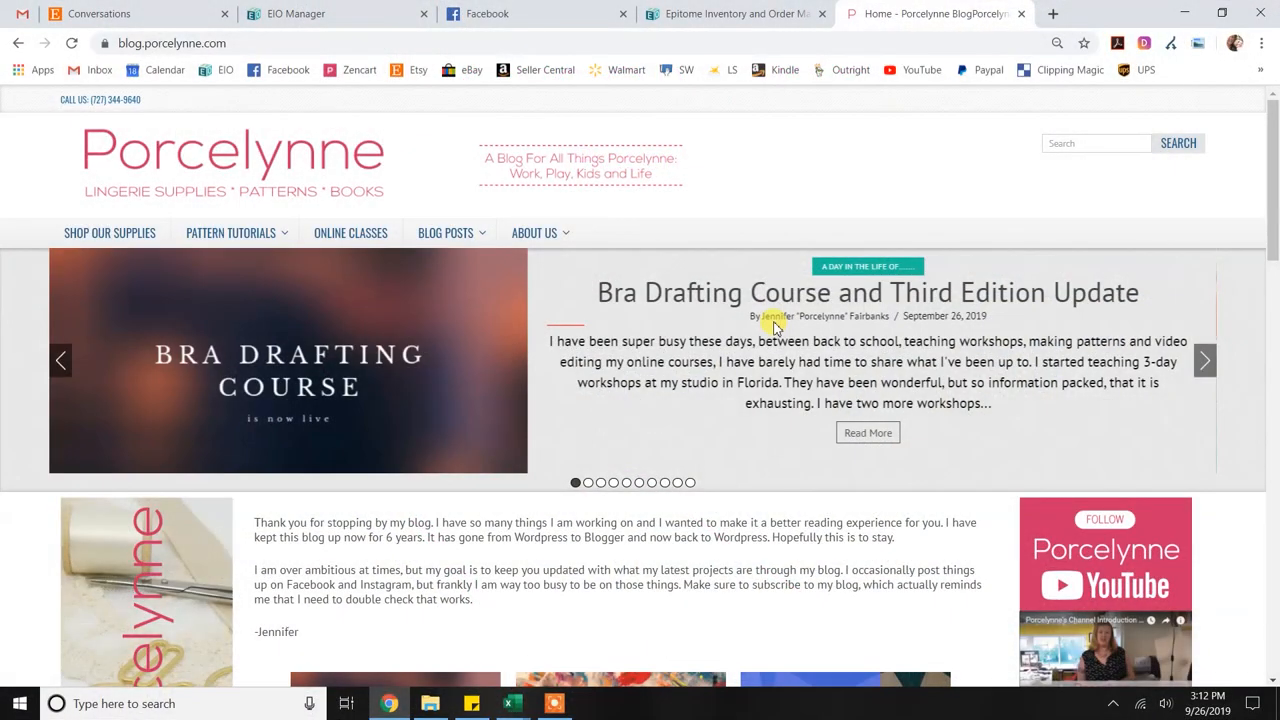
{"action": "mouse_move", "coordinate": [784, 184]}
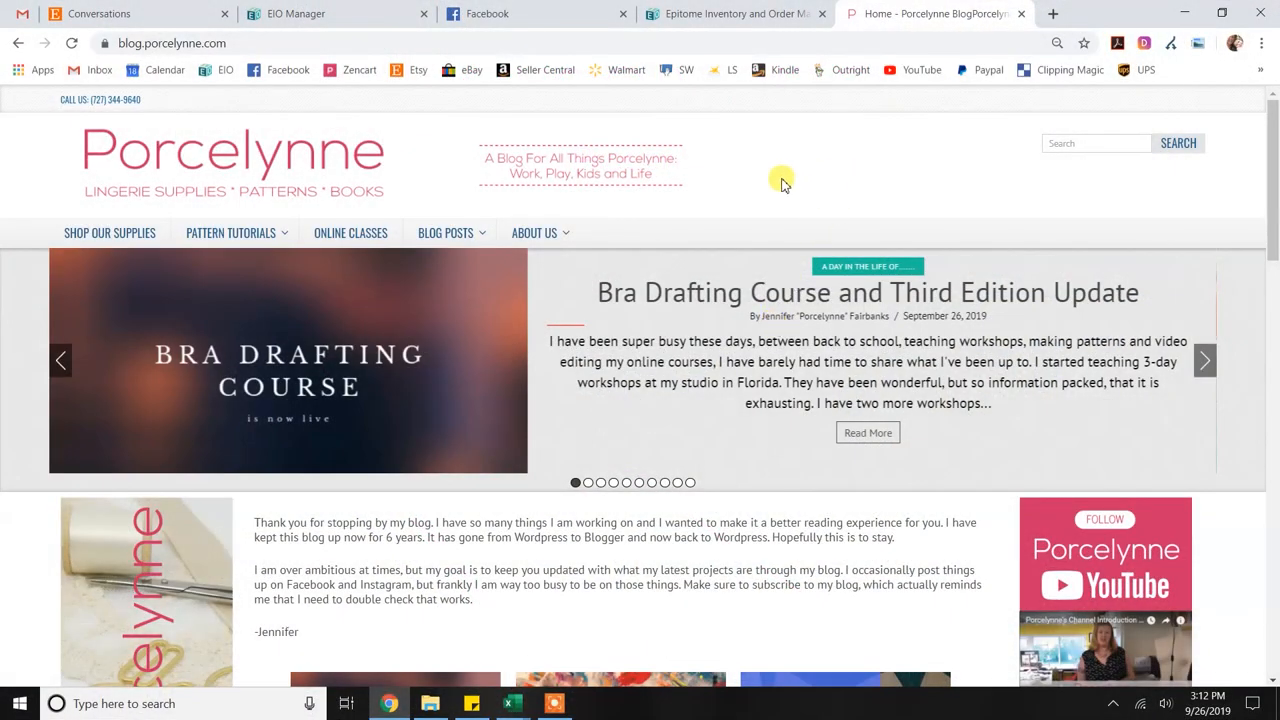
{"action": "mouse_move", "coordinate": [290, 198]}
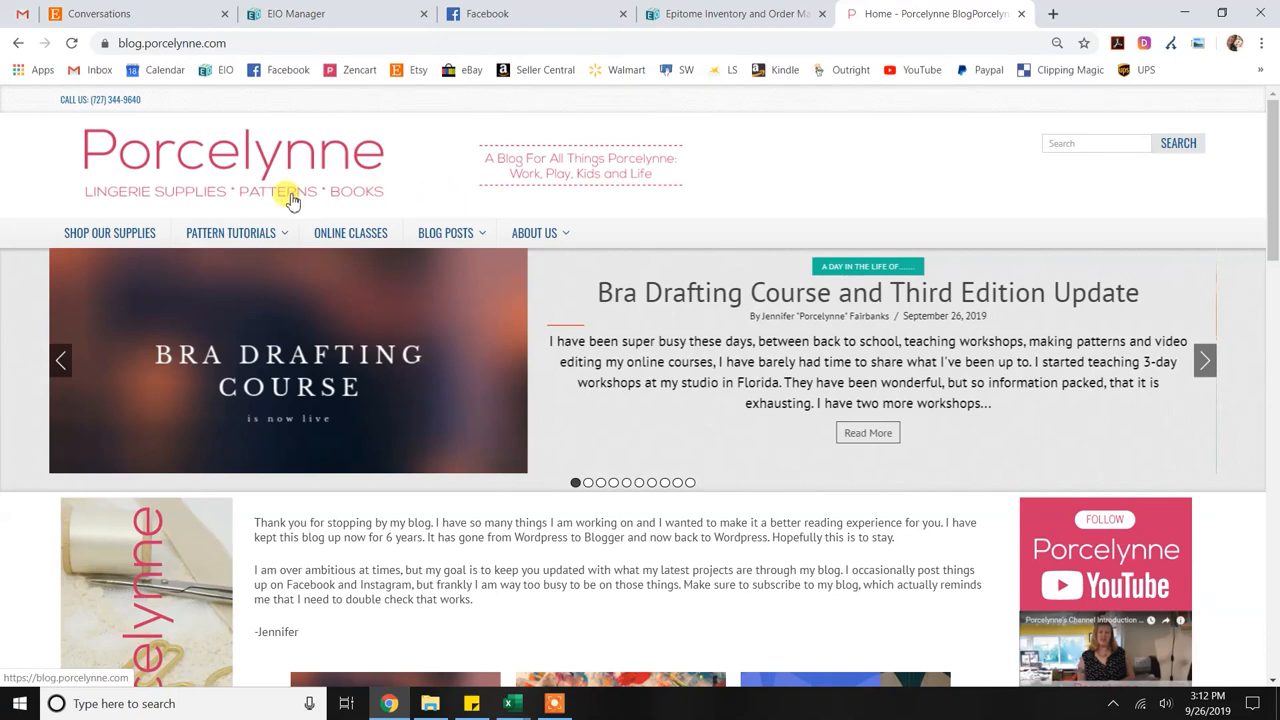
Show the Pattern Tutorials dropdown listing the Bra Making Calculator
{"action": "left_click", "coordinate": [231, 232]}
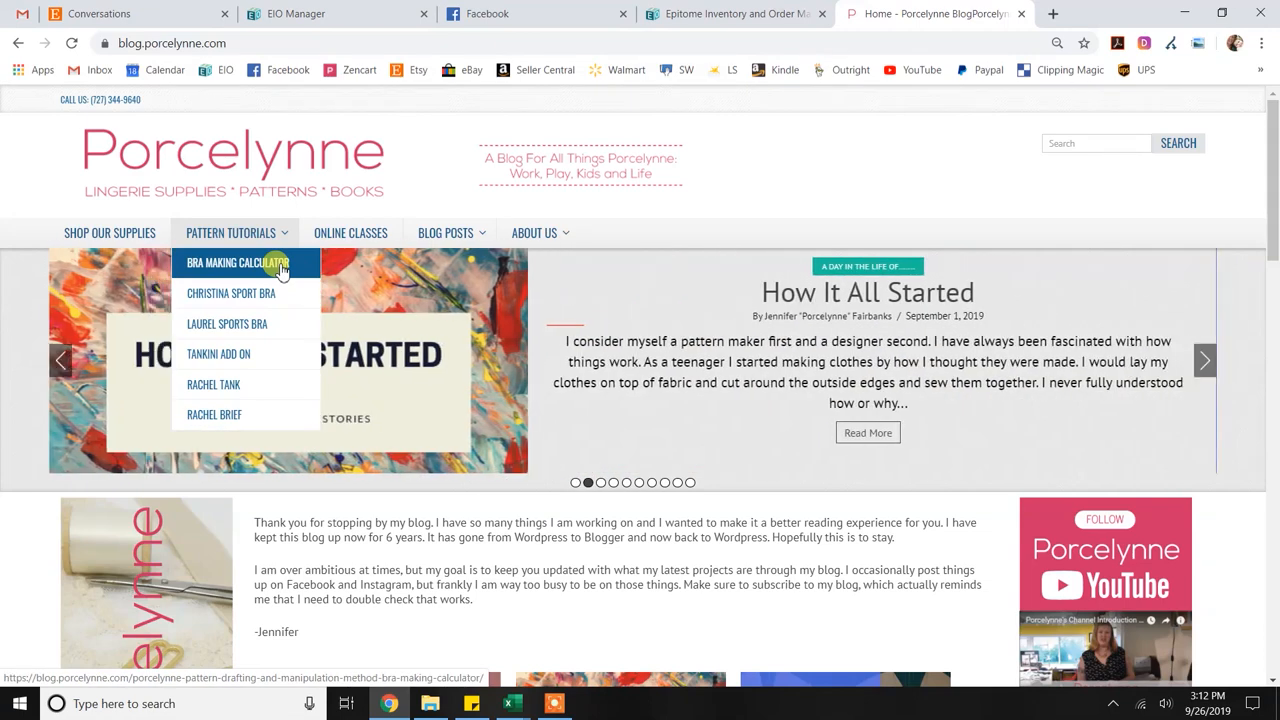
Go to the Bra Making Calculator page and scroll to its empty measurement form
{"action": "left_click", "coordinate": [237, 264]}
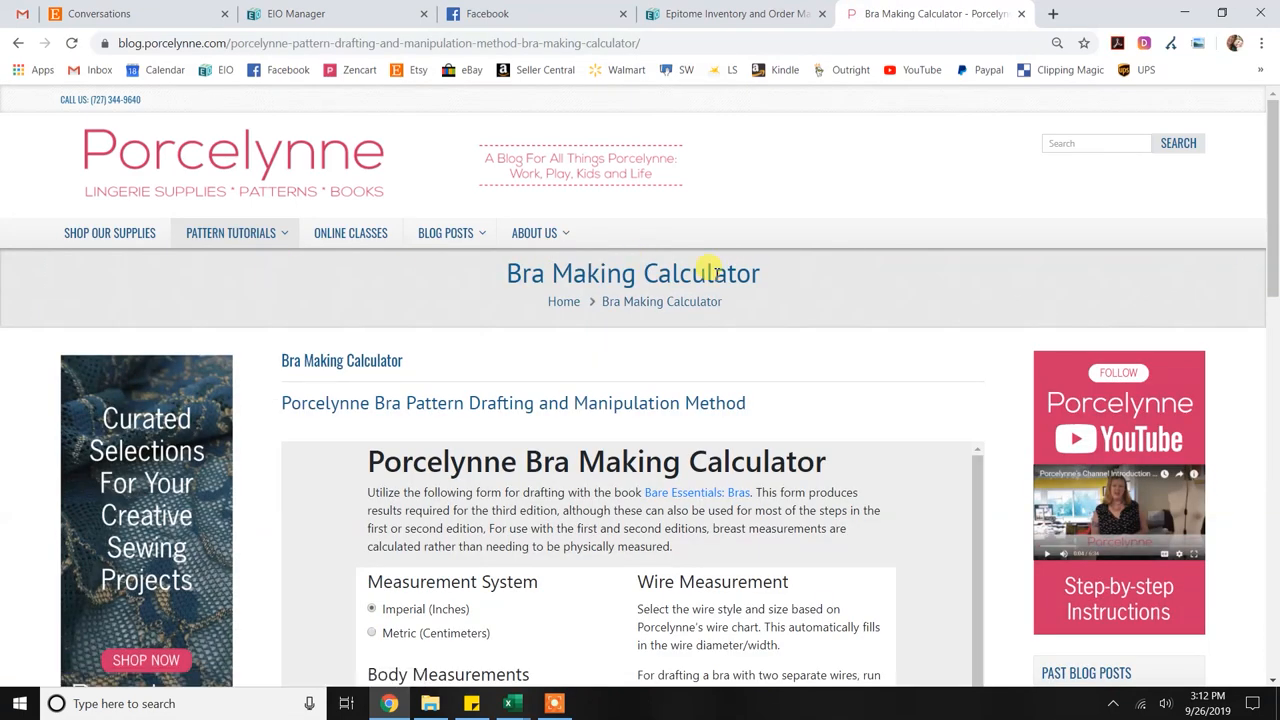
{"action": "mouse_move", "coordinate": [912, 303]}
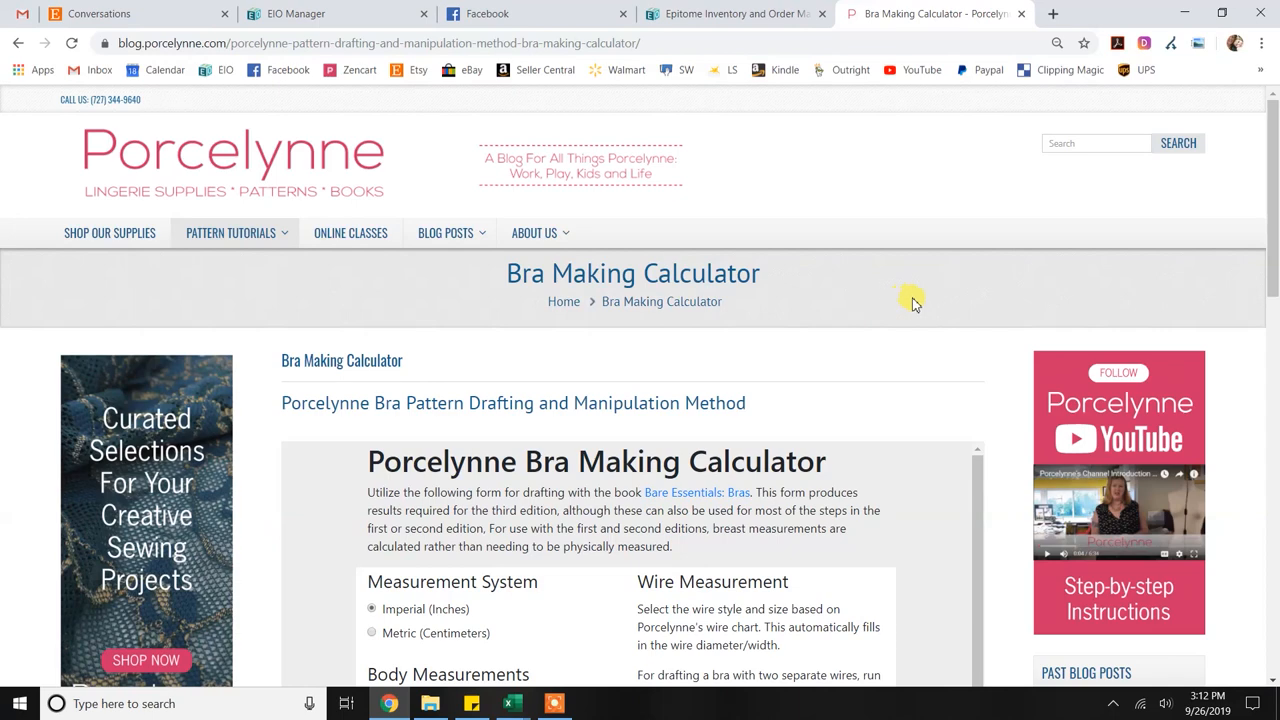
{"action": "scroll", "scroll_direction": "down", "scroll_amount": 3}
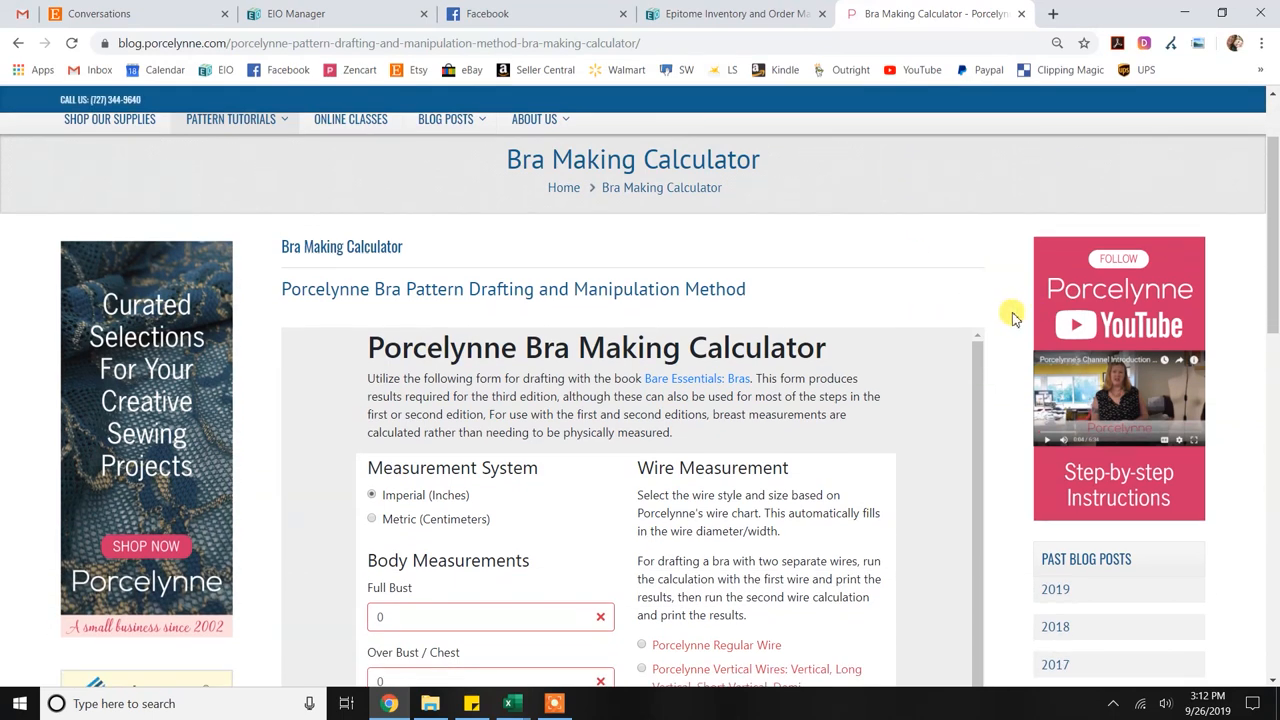
{"action": "scroll", "scroll_direction": "down", "scroll_amount": 3}
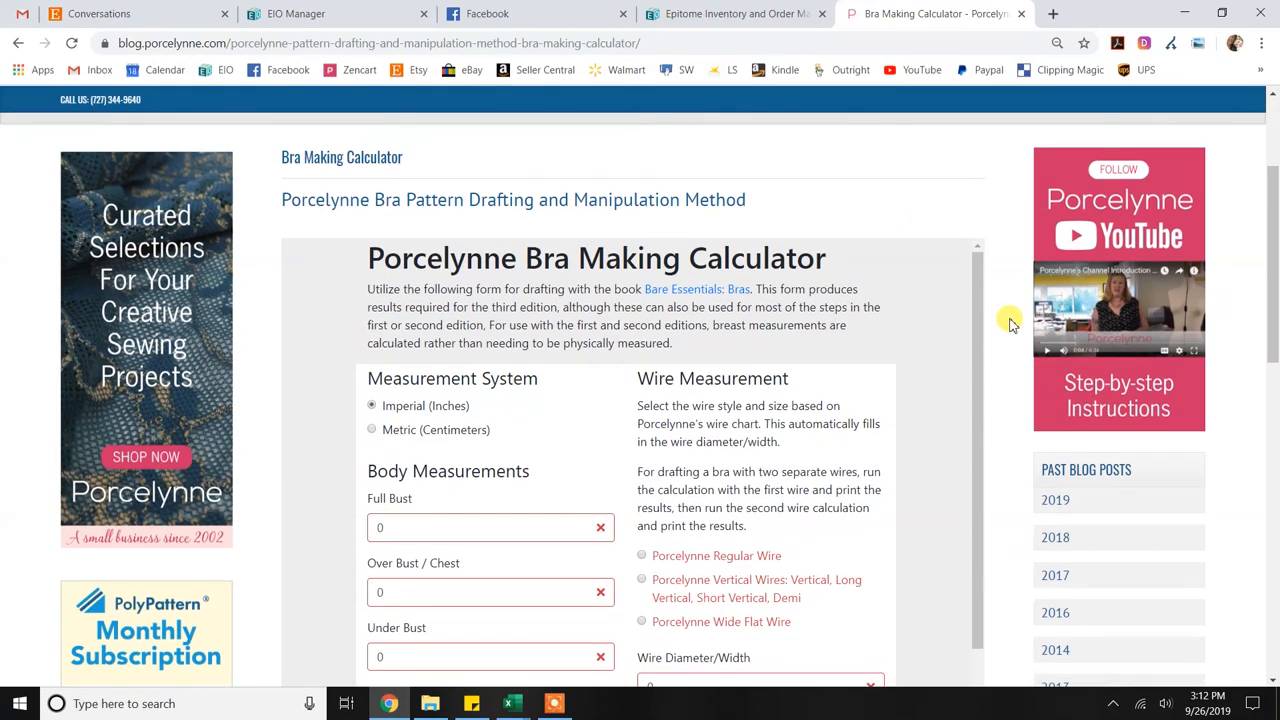
{"action": "scroll", "scroll_direction": "down", "scroll_amount": 3}
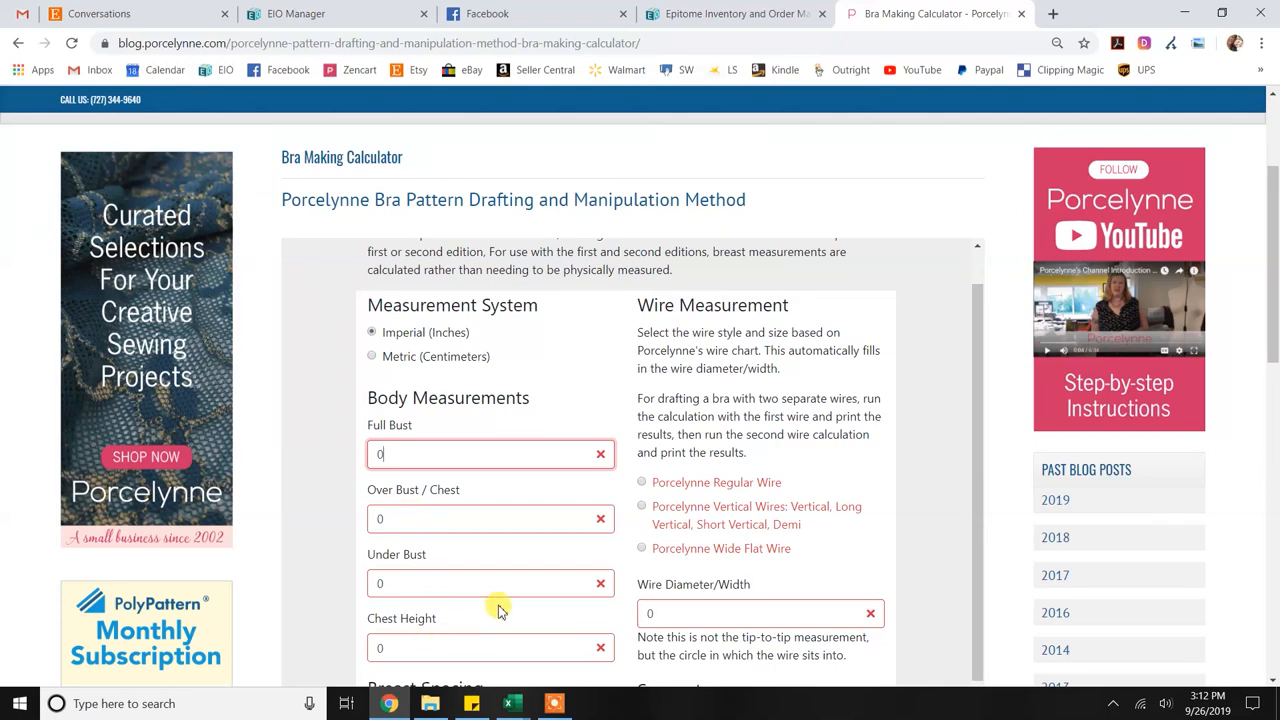
{"action": "scroll", "scroll_direction": "down", "scroll_amount": 3}
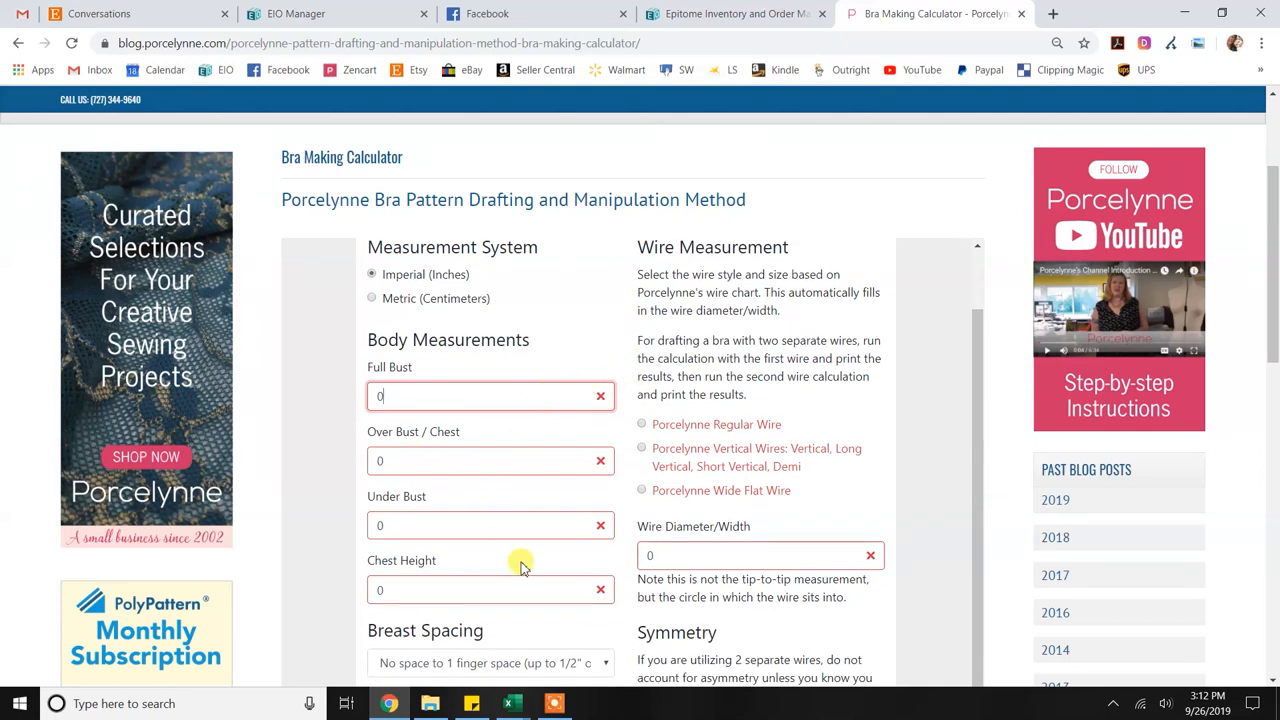
{"action": "mouse_move", "coordinate": [627, 399]}
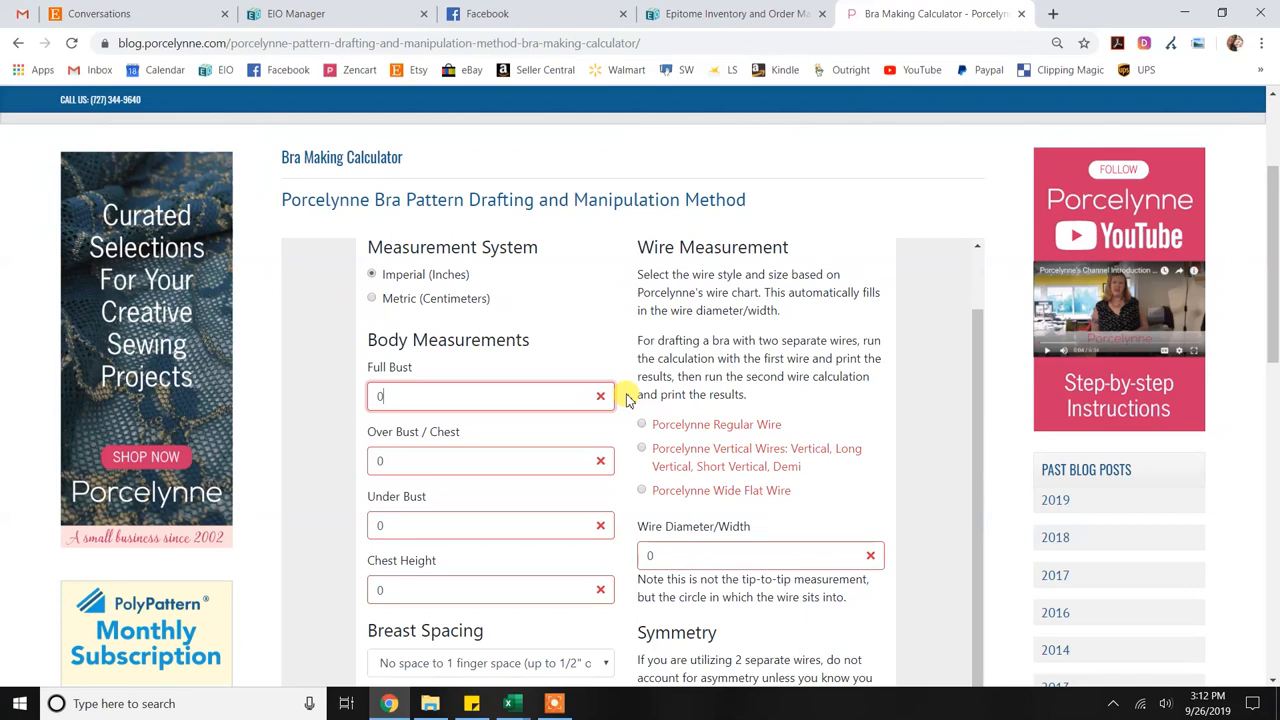
{"action": "mouse_move", "coordinate": [640, 502]}
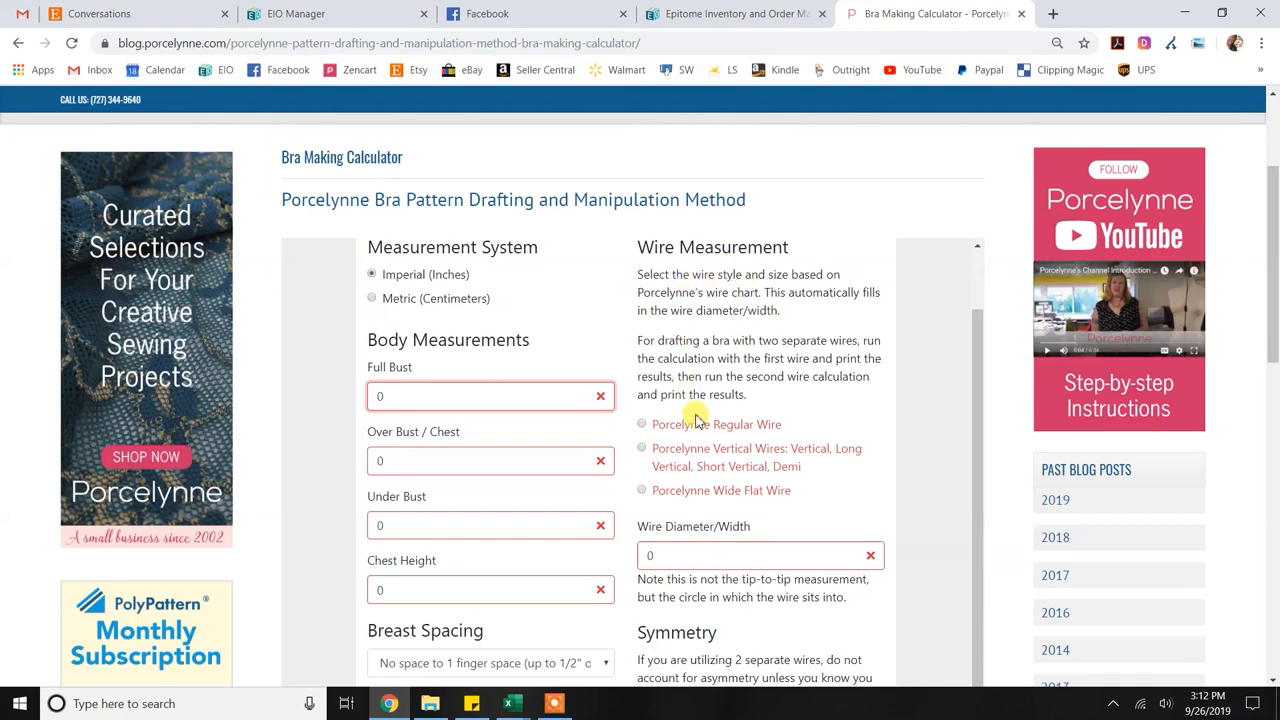
{"action": "mouse_move", "coordinate": [719, 430]}
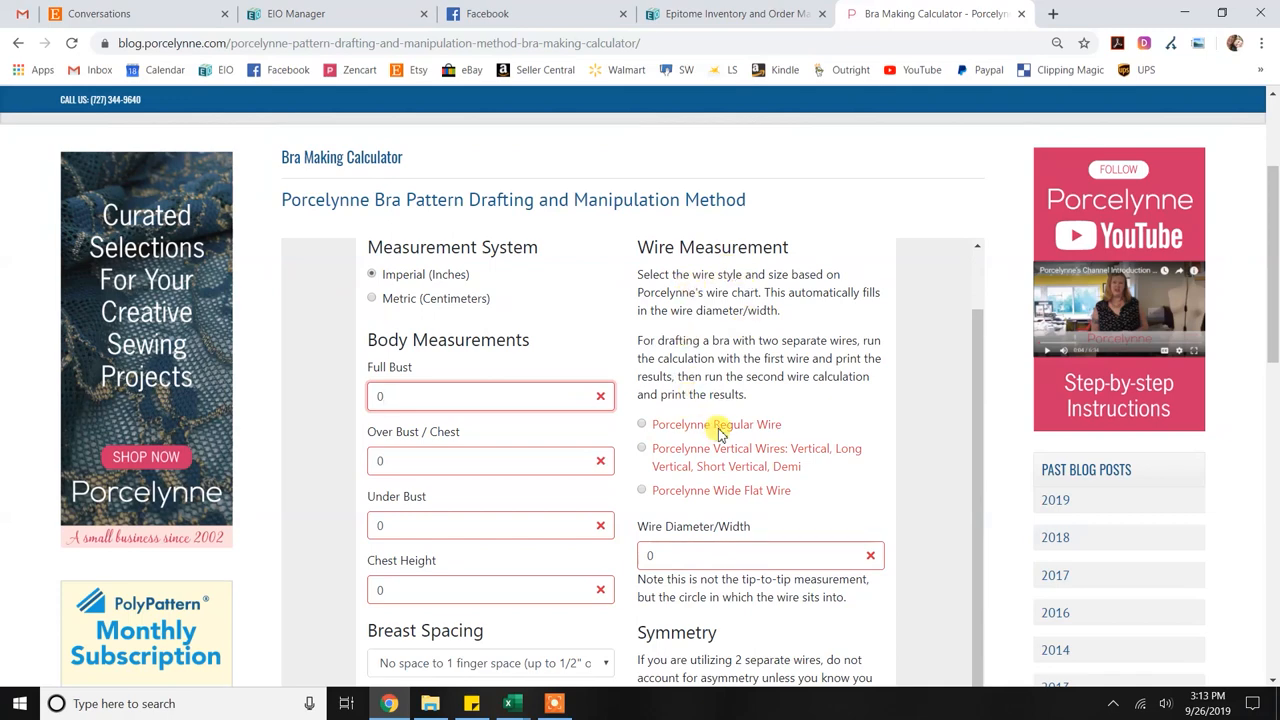
{"action": "mouse_move", "coordinate": [753, 502]}
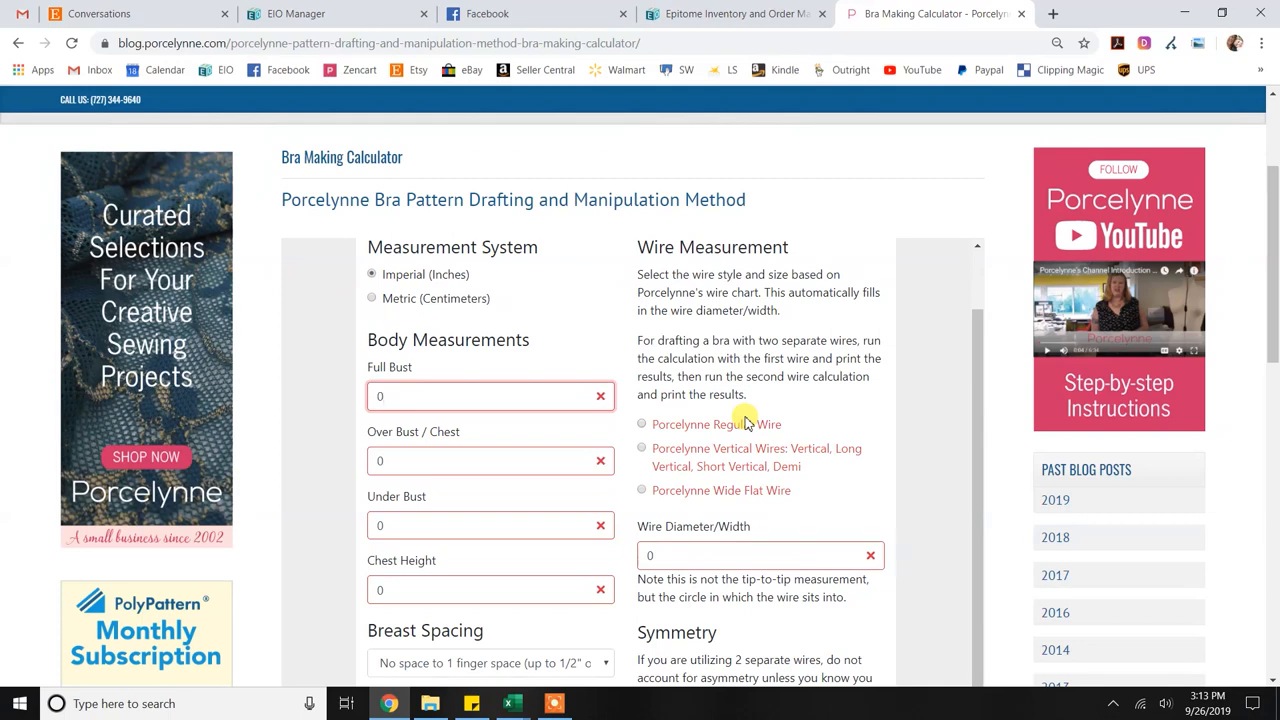
{"action": "scroll", "scroll_direction": "down", "scroll_amount": 3}
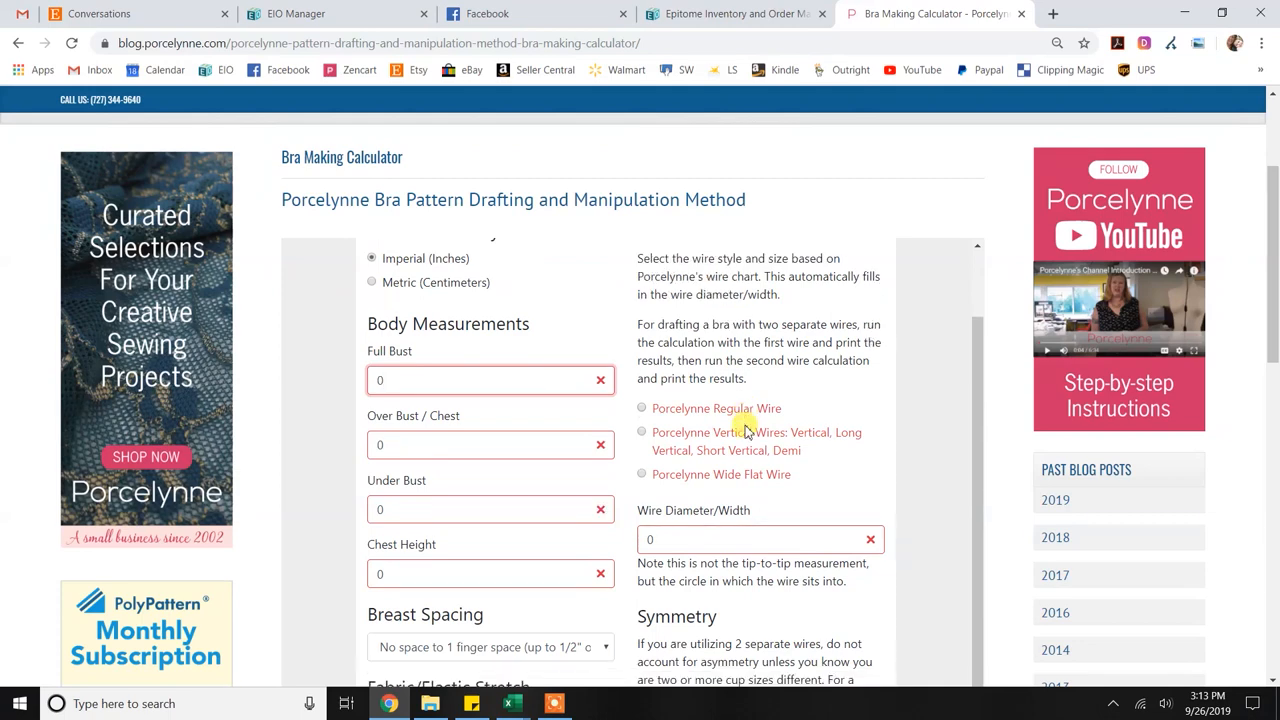
{"action": "scroll", "scroll_direction": "down", "scroll_amount": 3}
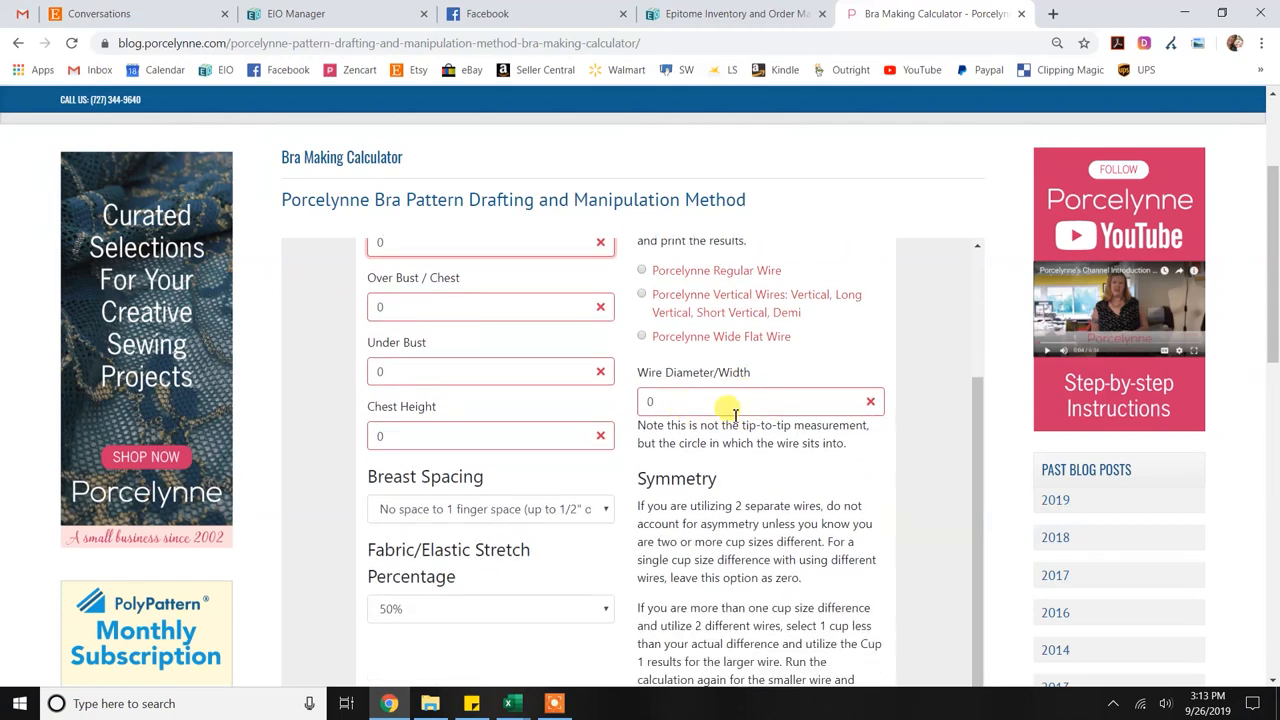
{"action": "scroll", "scroll_direction": "down", "scroll_amount": 3}
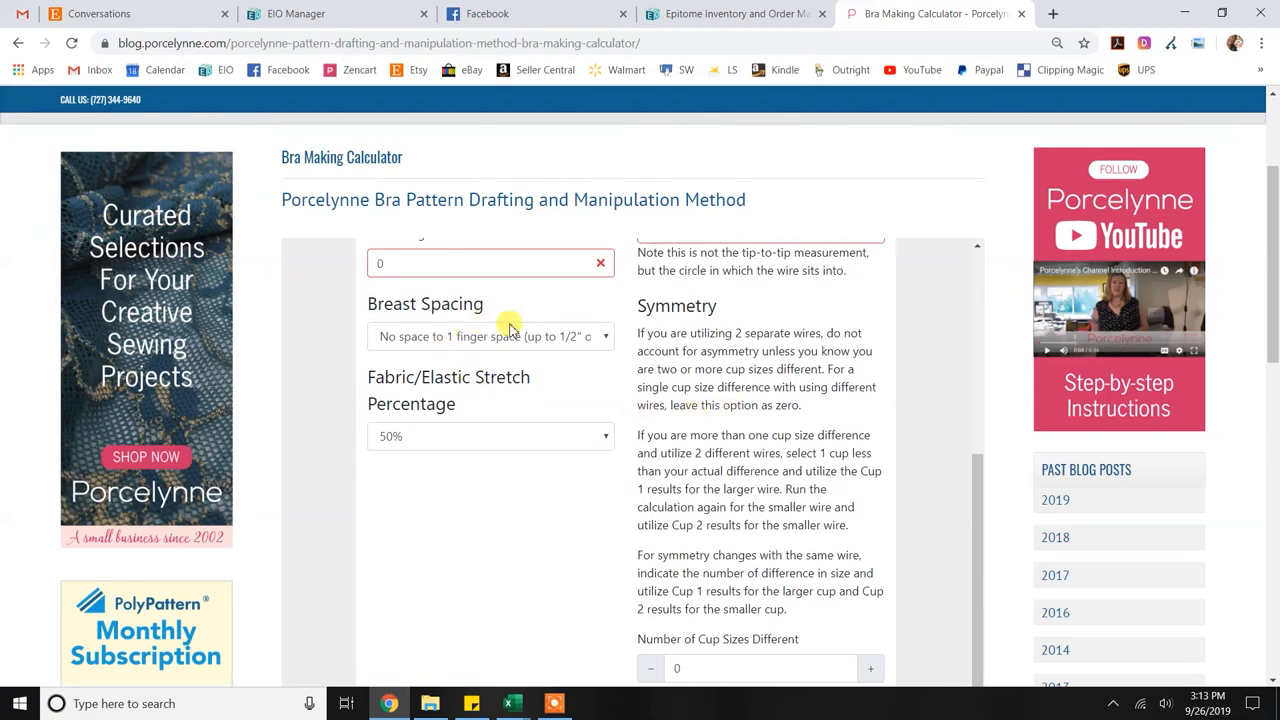
{"action": "mouse_move", "coordinate": [360, 330]}
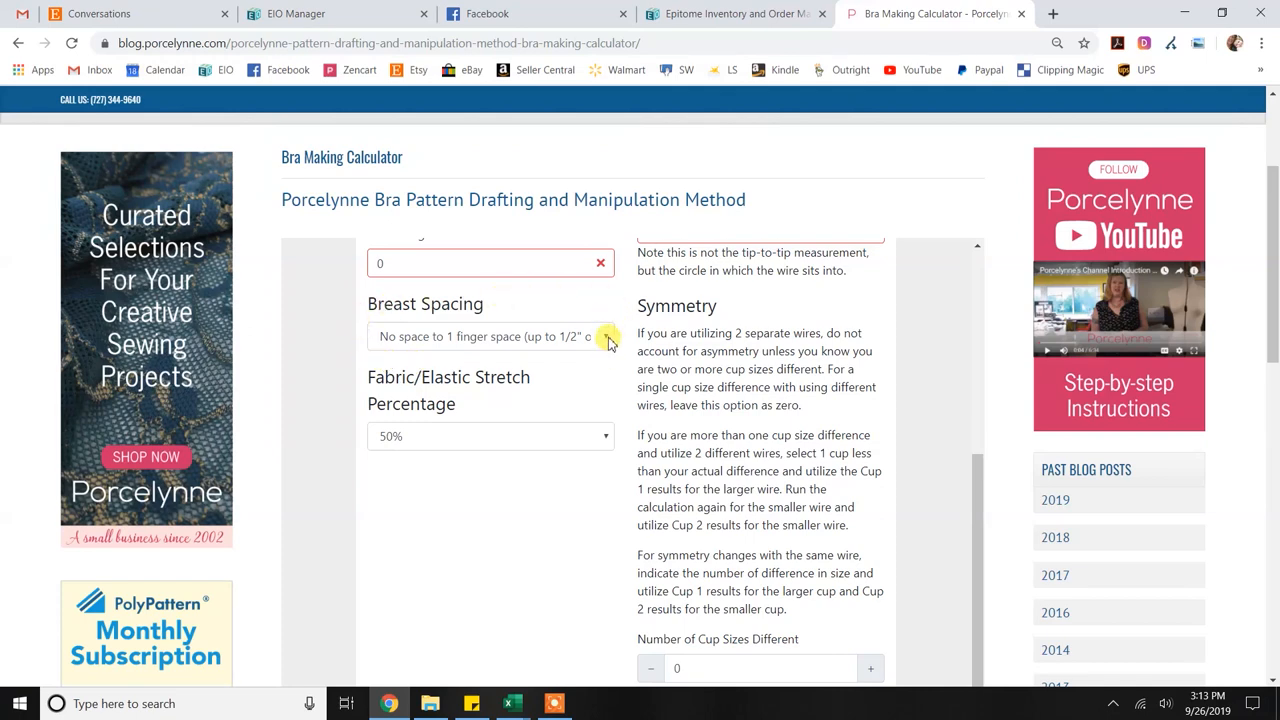
Keep the no-space breast spacing option and 50% stretch percentage
{"action": "left_click", "coordinate": [490, 336]}
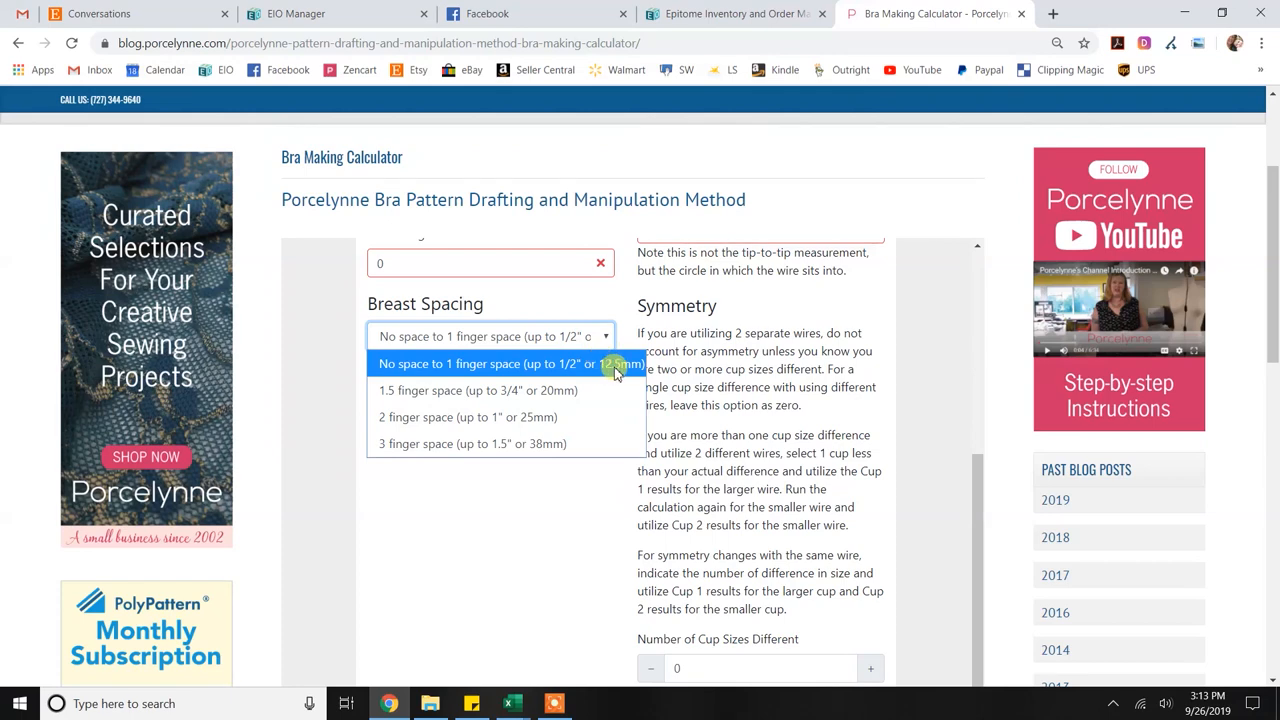
{"action": "mouse_move", "coordinate": [426, 370]}
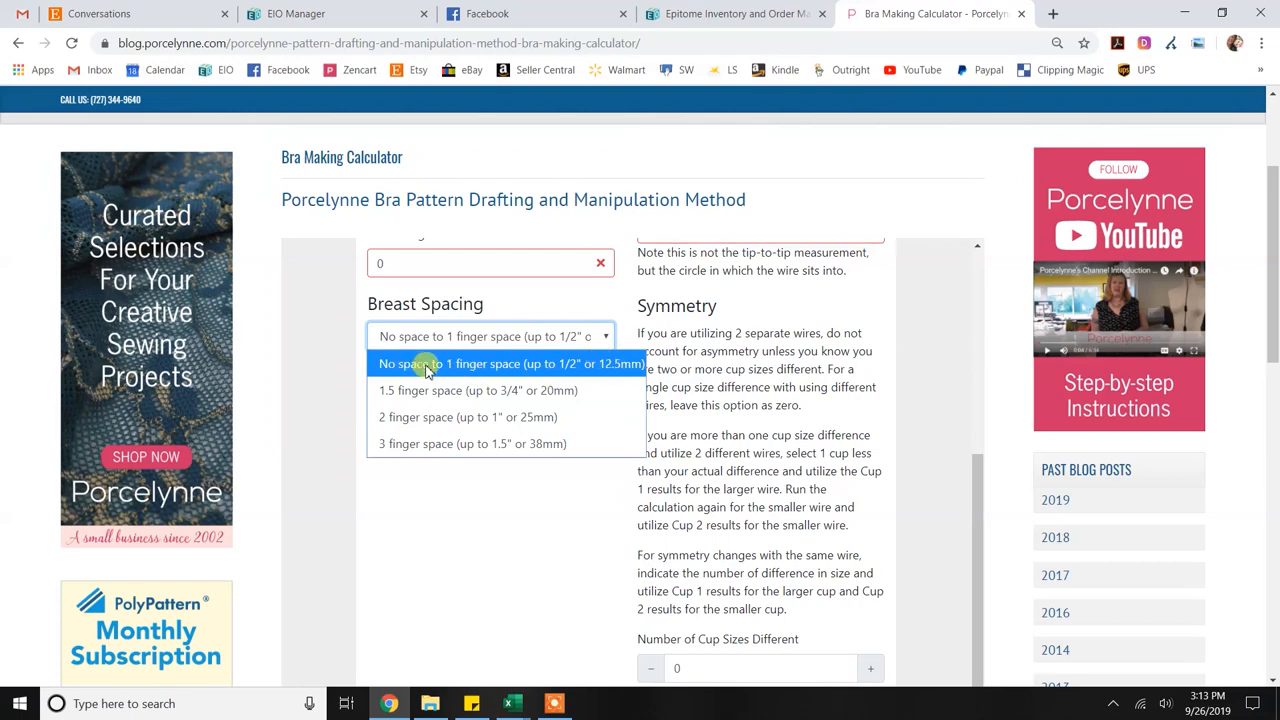
{"action": "mouse_move", "coordinate": [430, 390]}
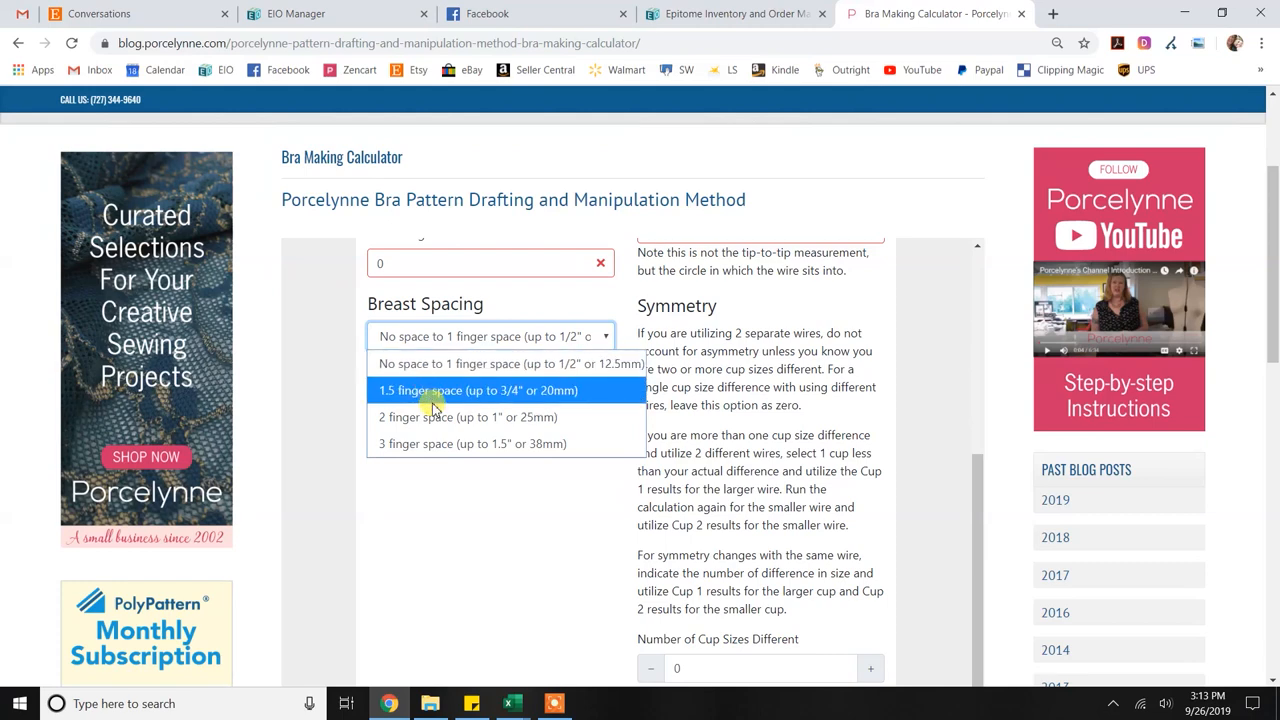
{"action": "mouse_move", "coordinate": [594, 482]}
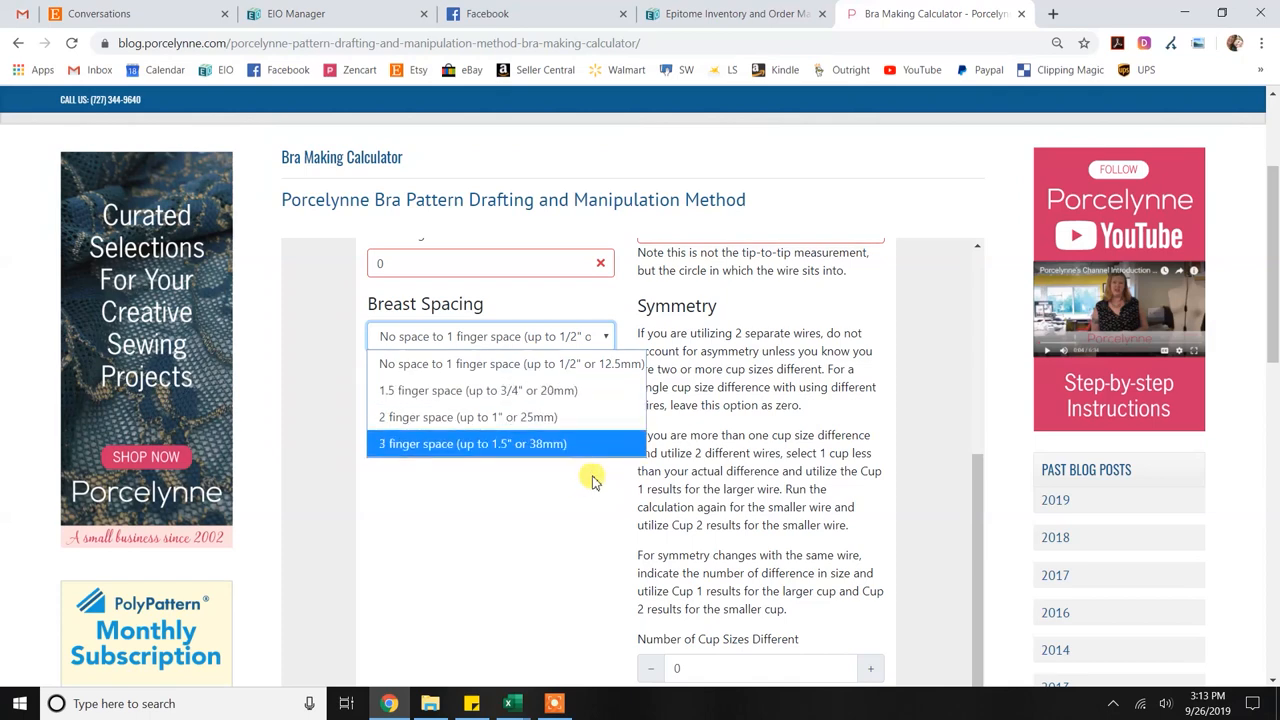
{"action": "mouse_move", "coordinate": [507, 364]}
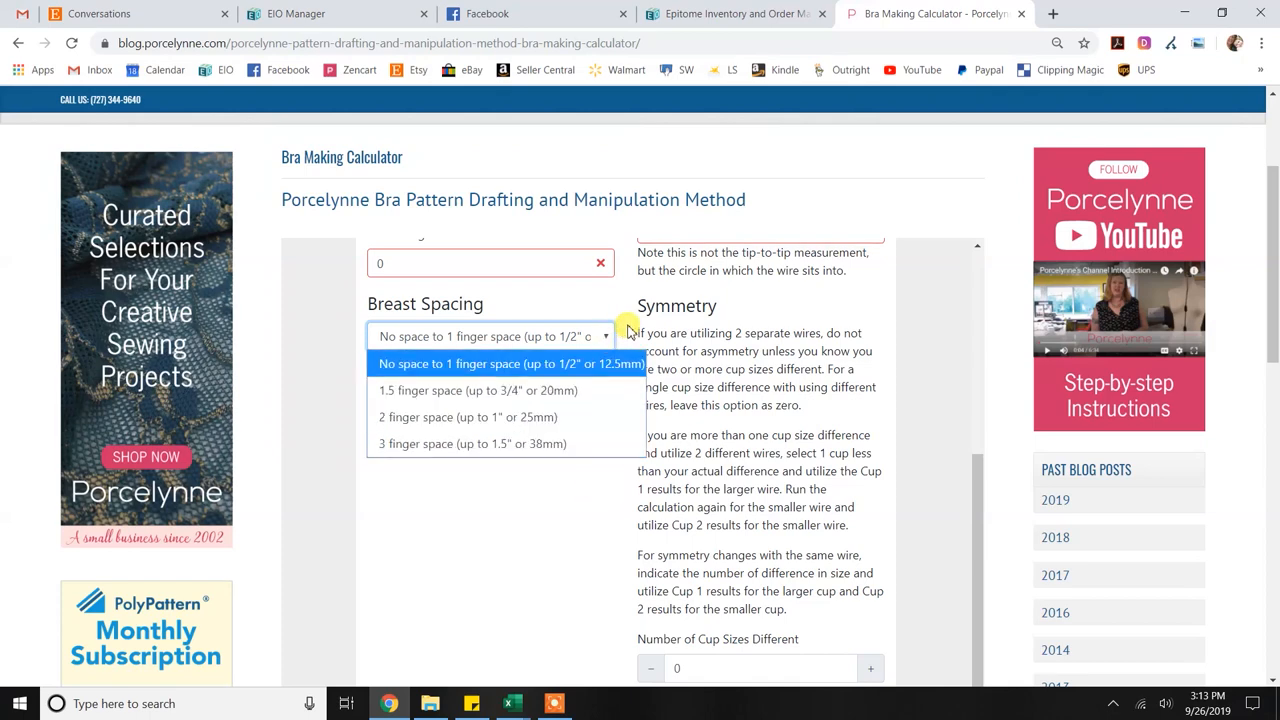
{"action": "left_click", "coordinate": [507, 363]}
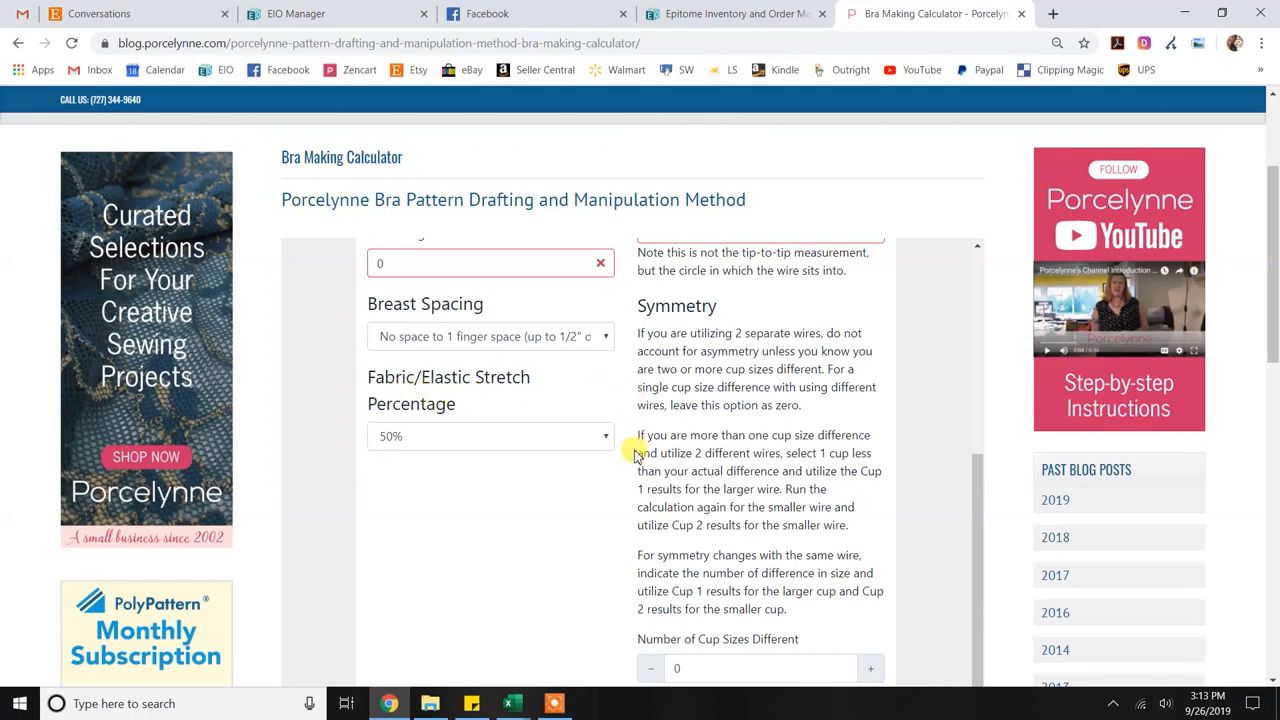
{"action": "mouse_move", "coordinate": [632, 454]}
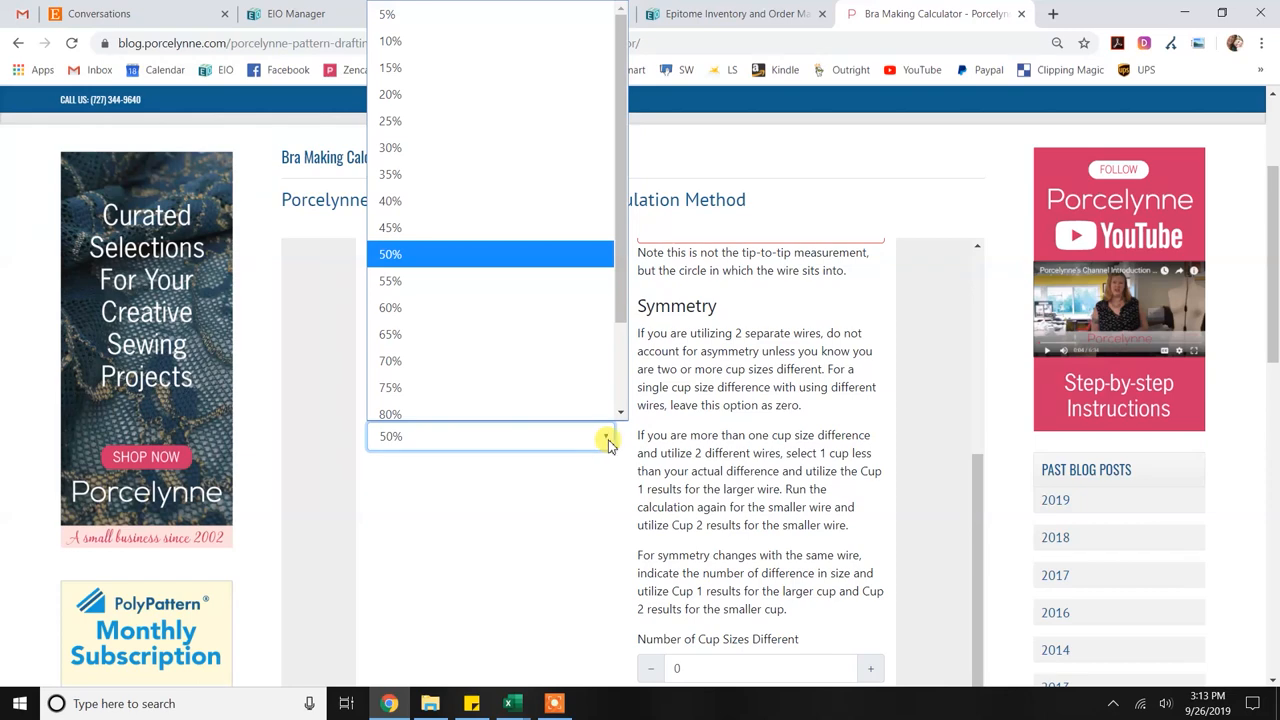
{"action": "mouse_move", "coordinate": [627, 444]}
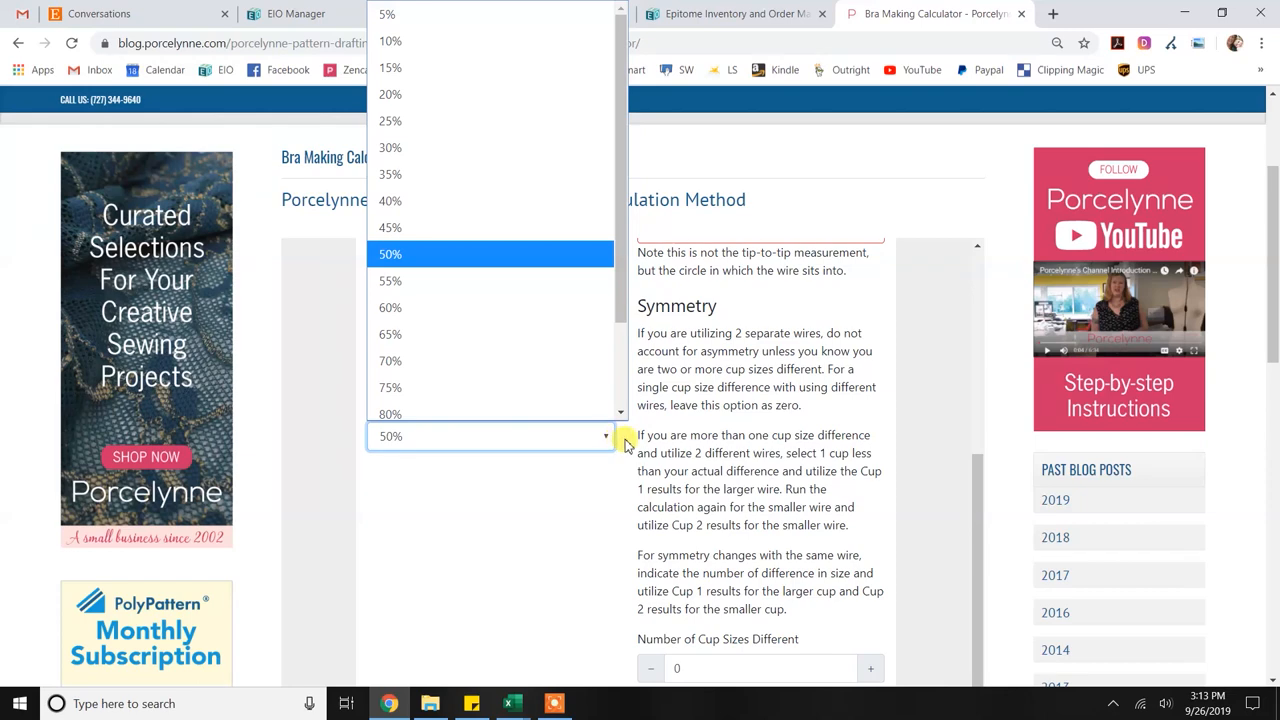
{"action": "left_click", "coordinate": [390, 254]}
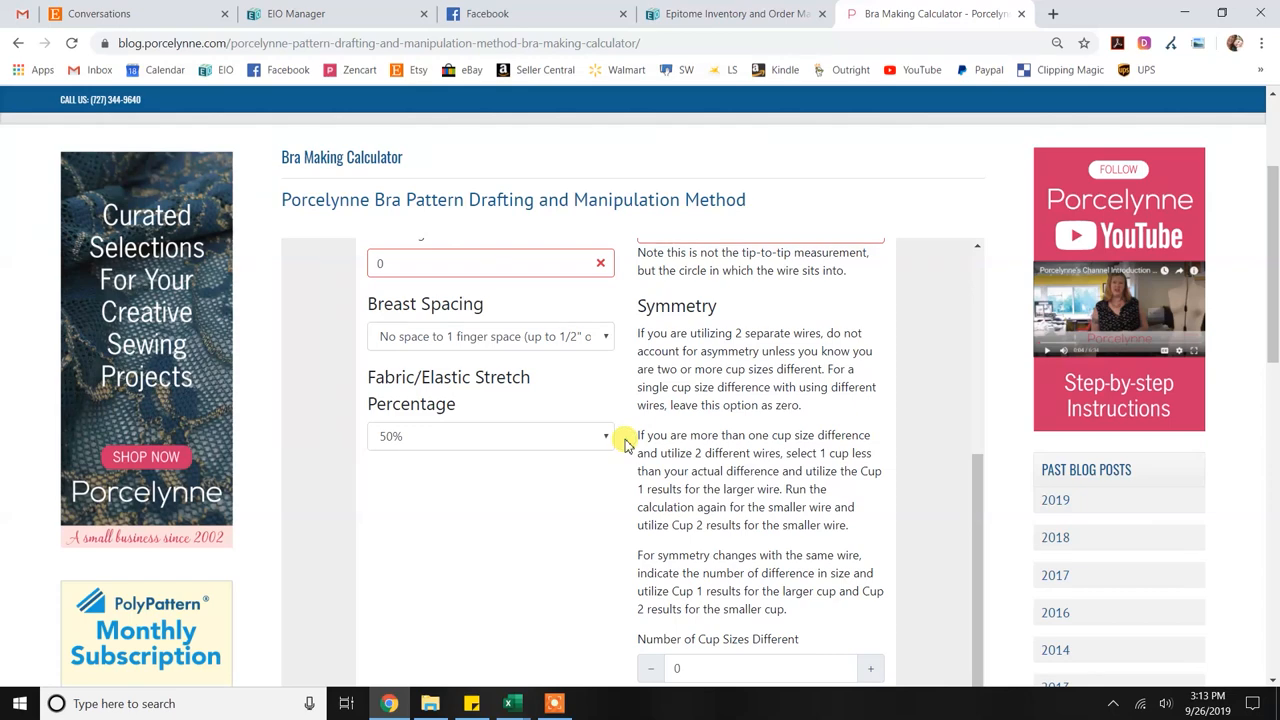
{"action": "mouse_move", "coordinate": [591, 471]}
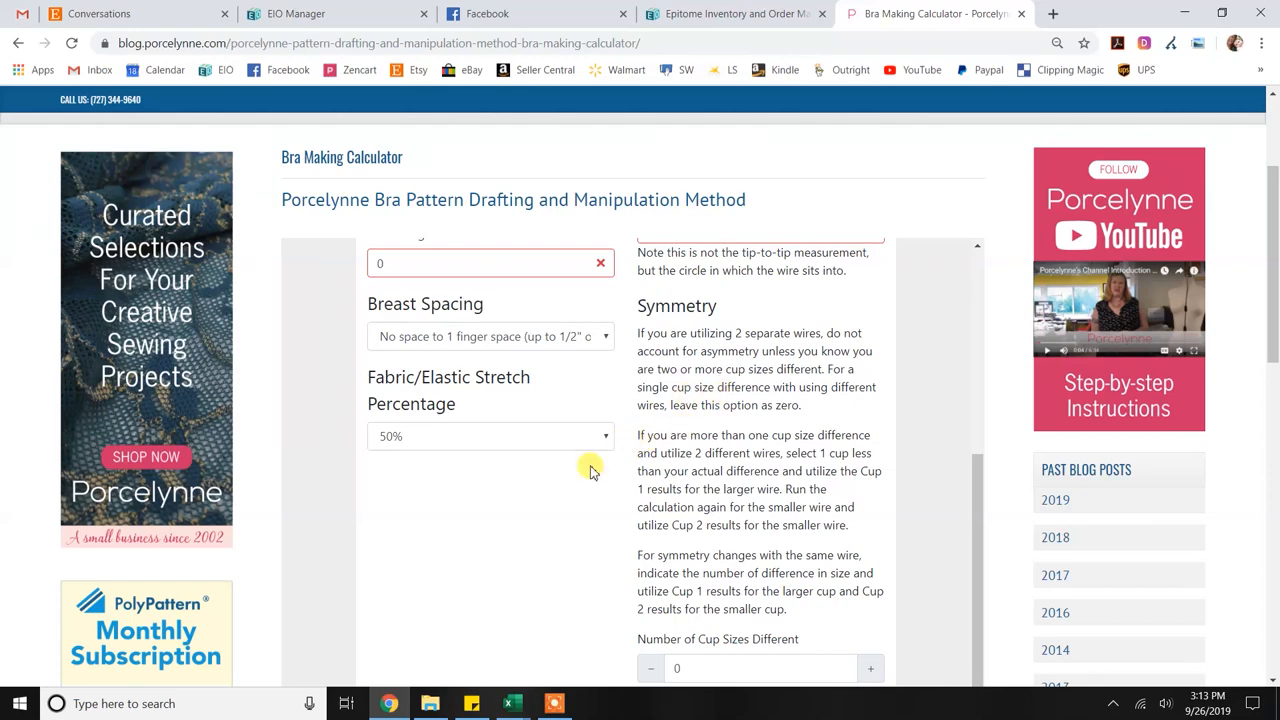
{"action": "mouse_move", "coordinate": [573, 443]}
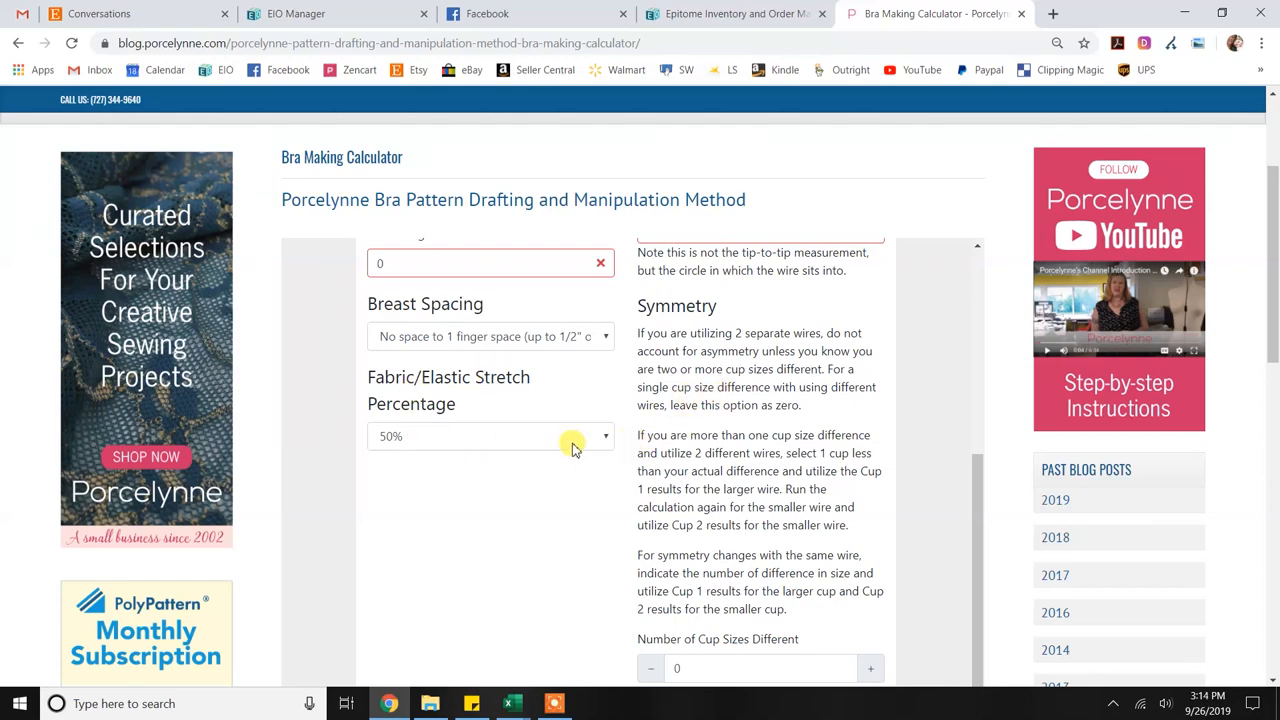
{"action": "mouse_move", "coordinate": [636, 437]}
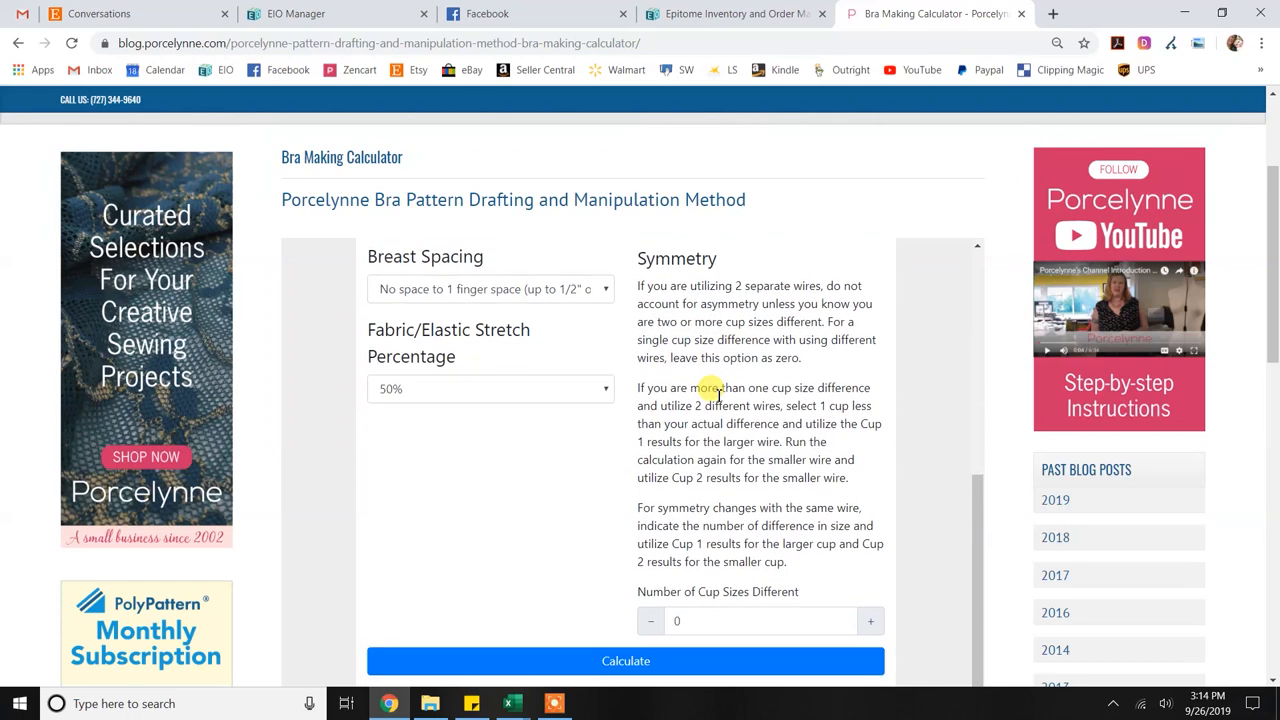
{"action": "mouse_move", "coordinate": [811, 380]}
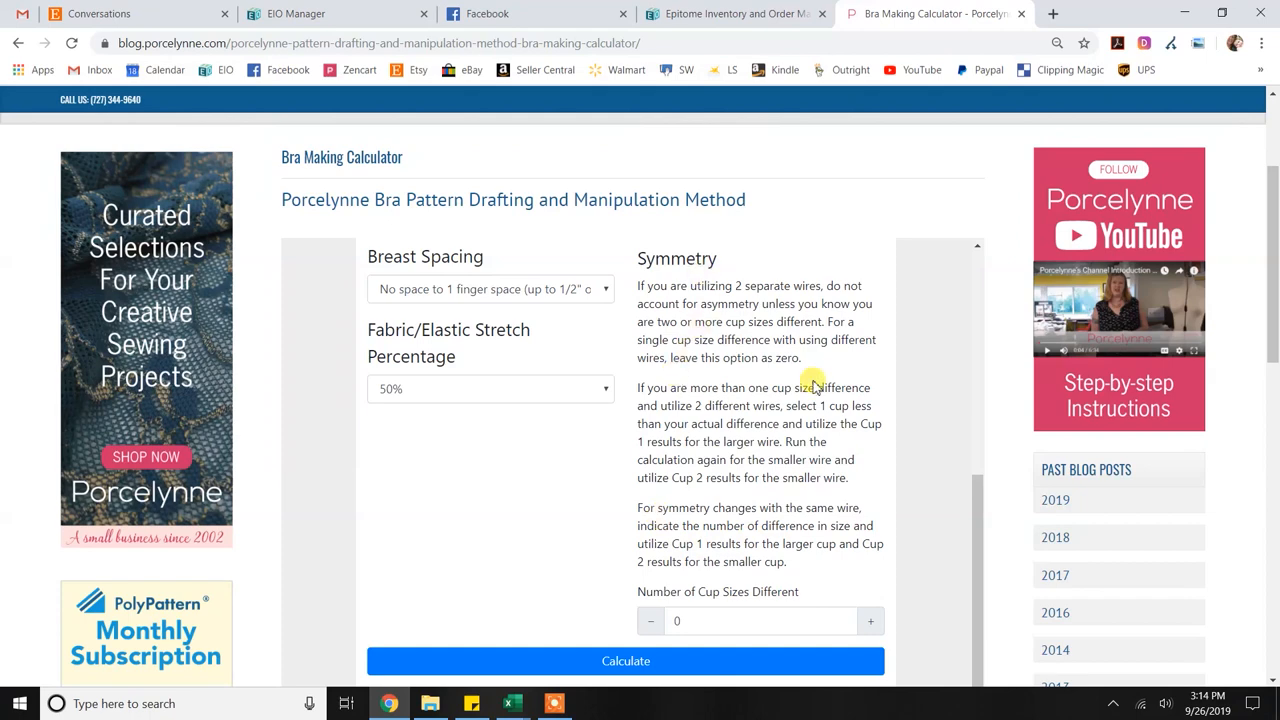
{"action": "mouse_move", "coordinate": [788, 459]}
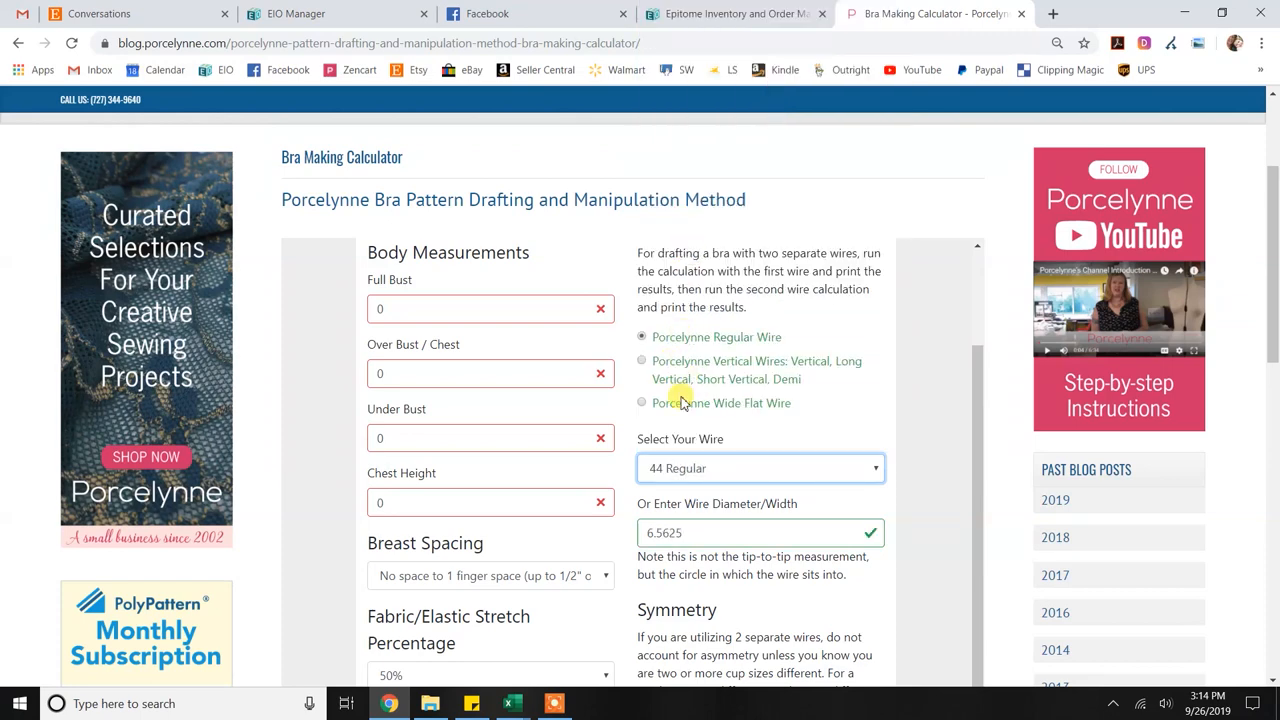
Select the 46 Regular wire, giving a 6.875 wire diameter
{"action": "left_click", "coordinate": [760, 468]}
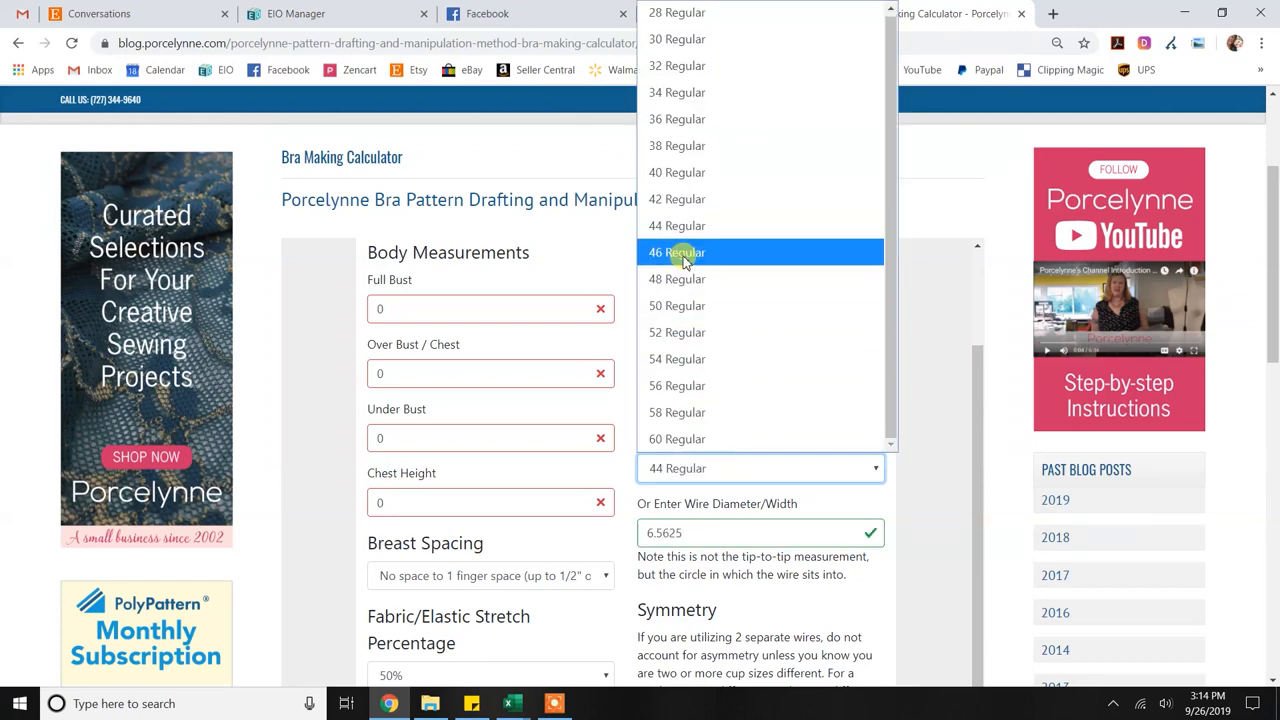
{"action": "left_click", "coordinate": [684, 252]}
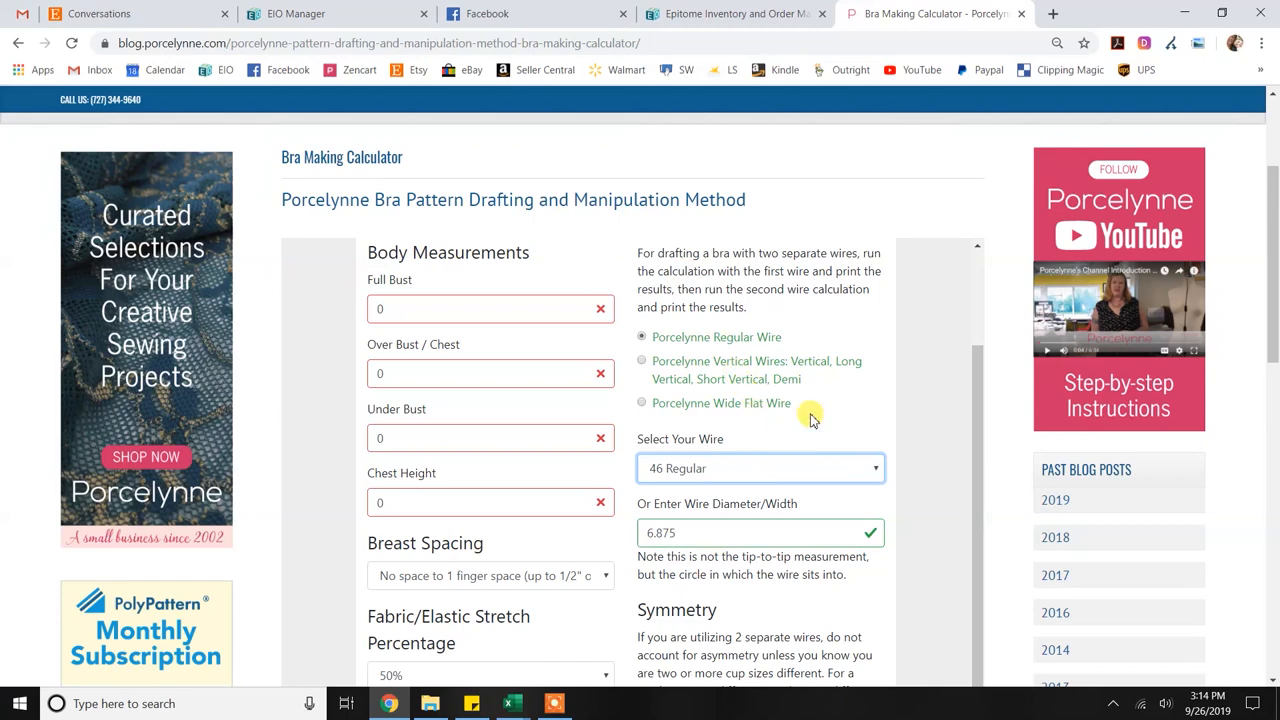
{"action": "mouse_move", "coordinate": [918, 443]}
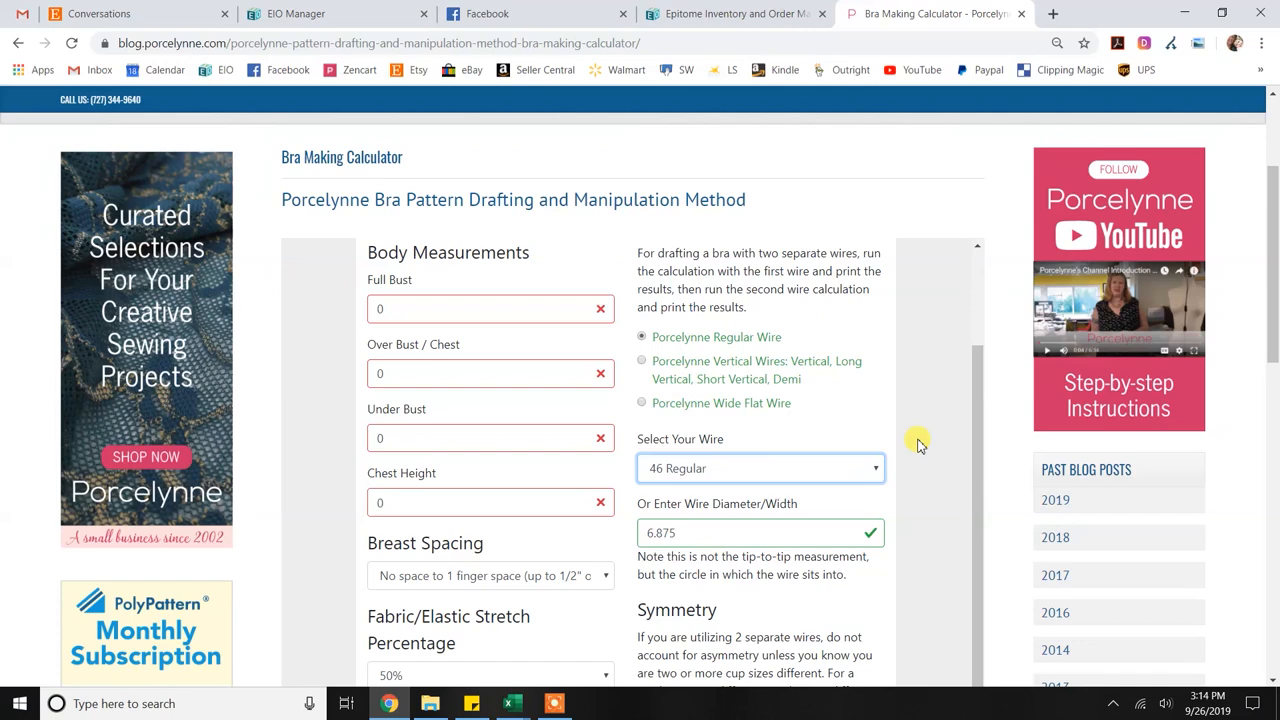
{"action": "scroll", "scroll_direction": "down", "scroll_amount": 3}
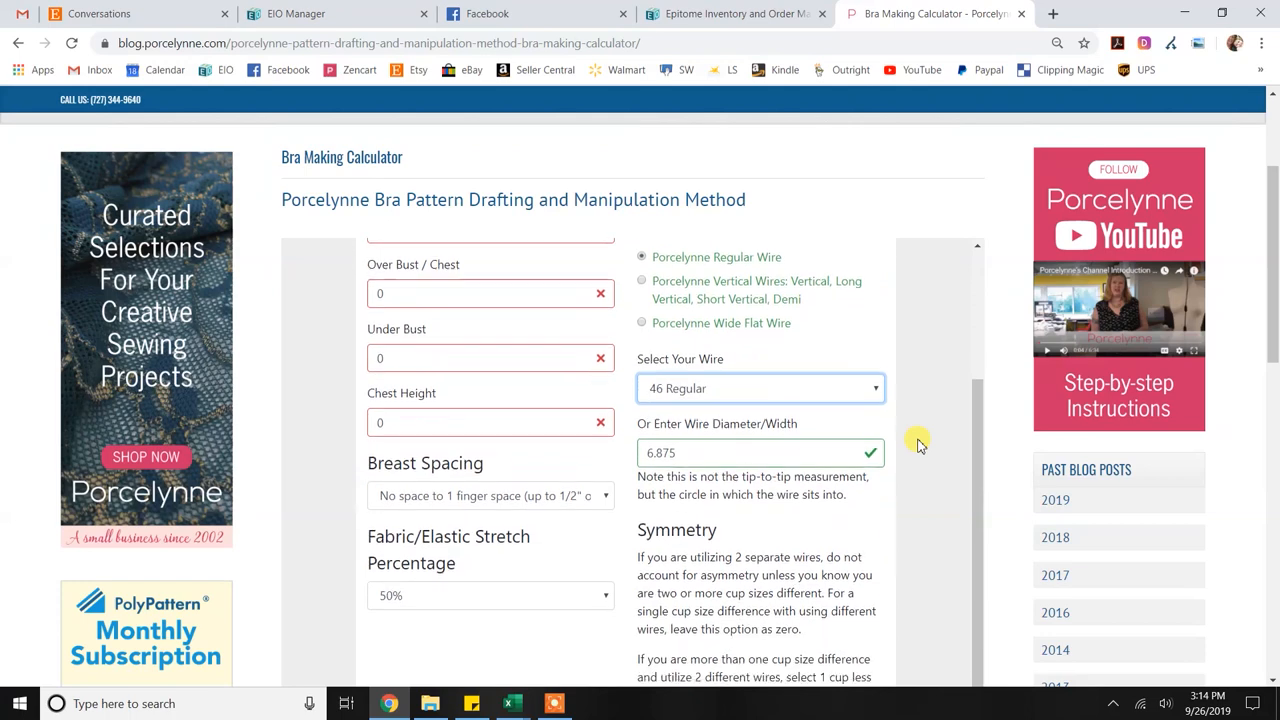
{"action": "mouse_move", "coordinate": [905, 498]}
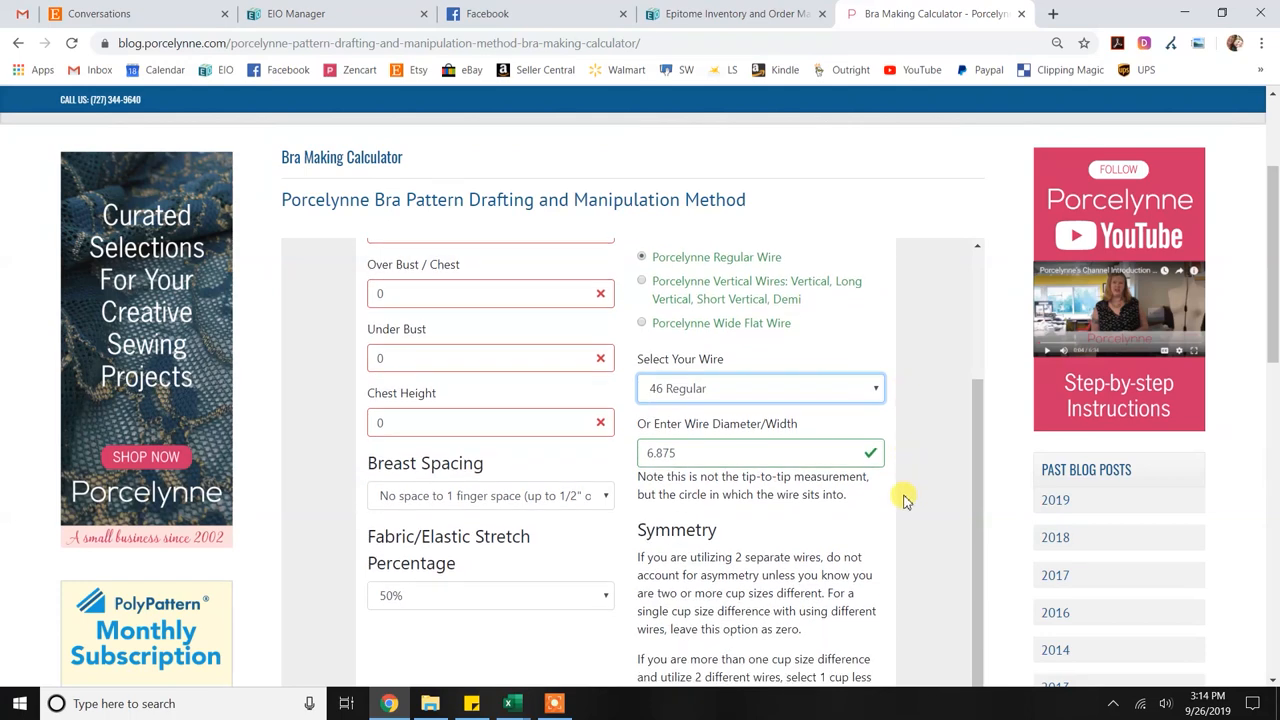
{"action": "mouse_move", "coordinate": [916, 484]}
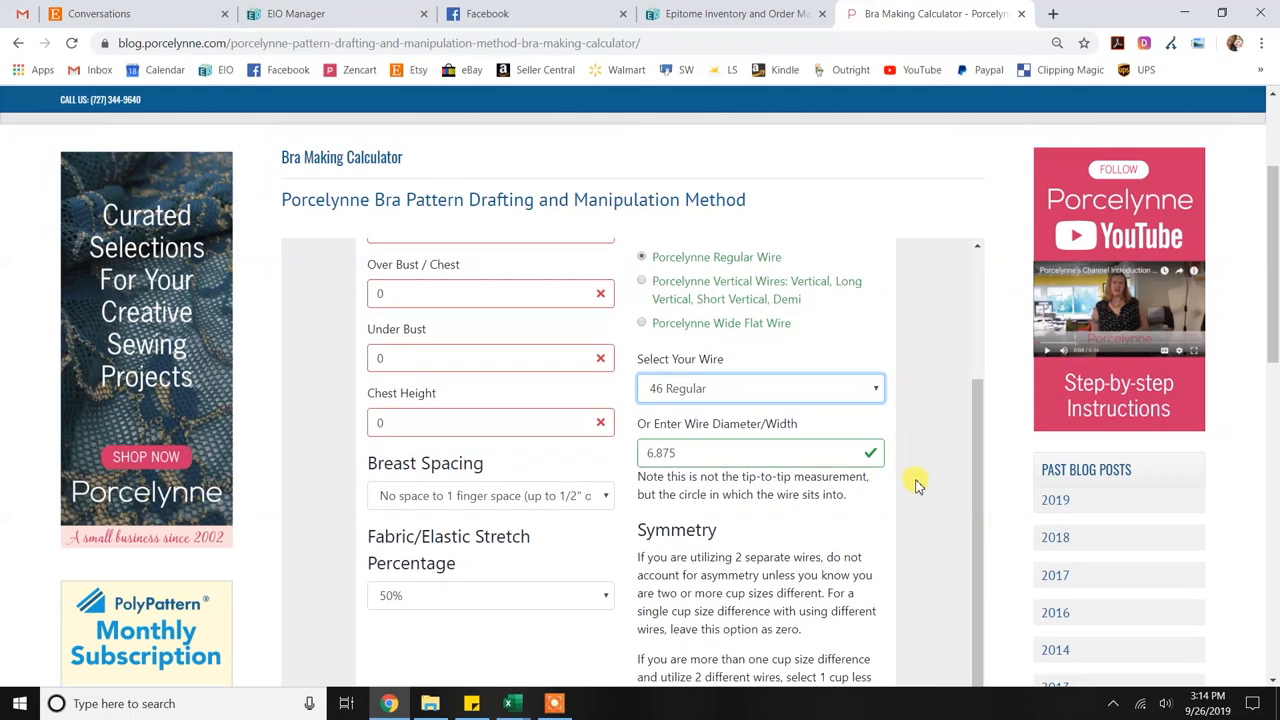
Raise Number of Cup Sizes Different to 2 with two + clicks
{"action": "scroll", "scroll_direction": "down", "scroll_amount": 3}
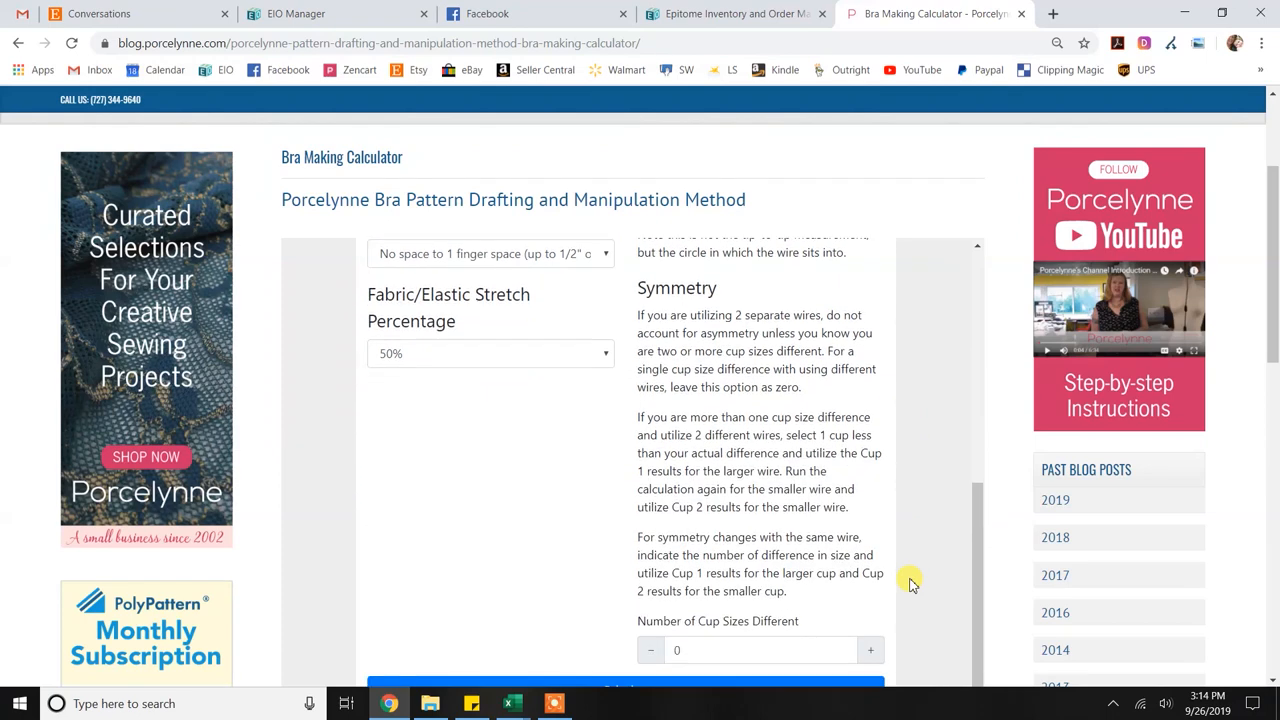
{"action": "left_click", "coordinate": [869, 650]}
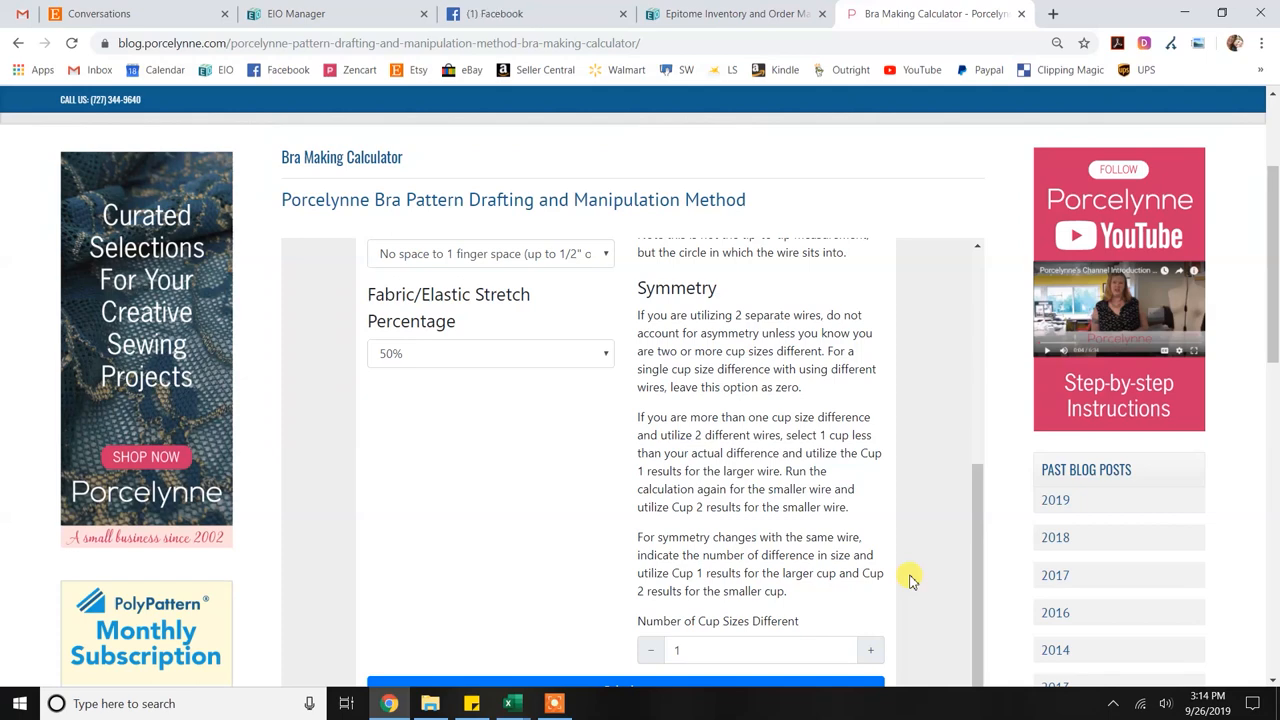
{"action": "mouse_move", "coordinate": [660, 635]}
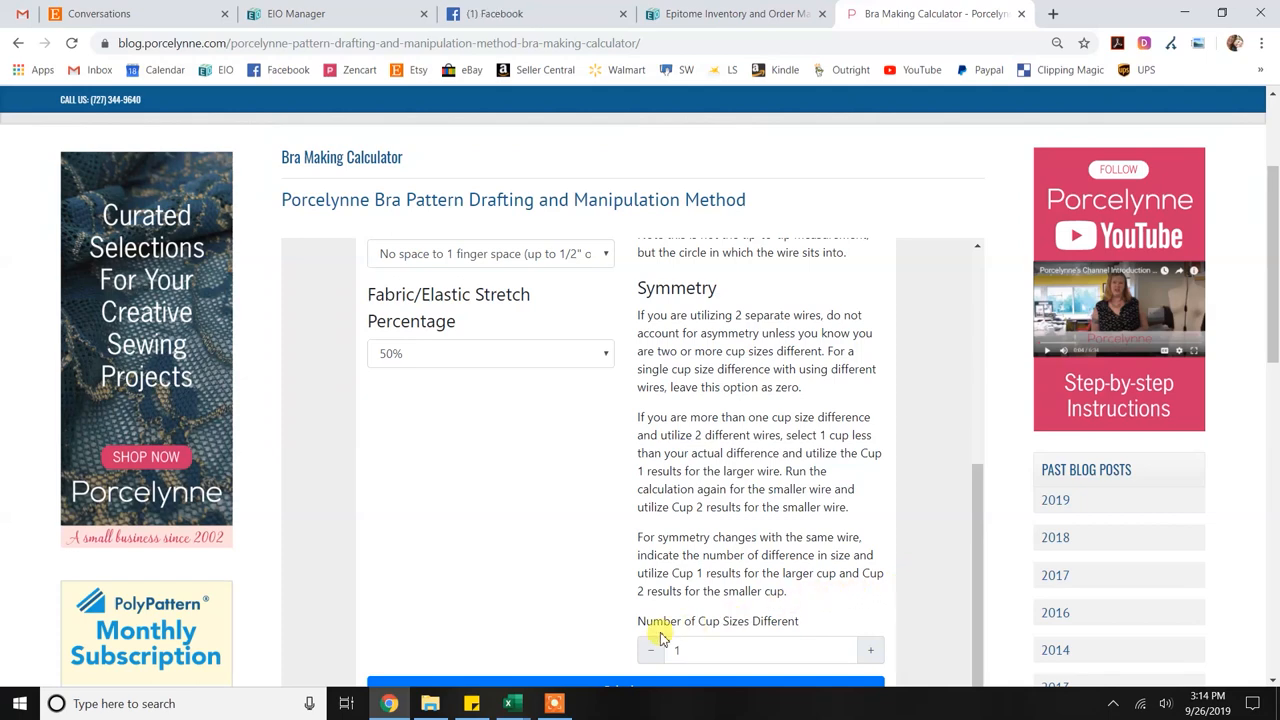
{"action": "left_click", "coordinate": [869, 649]}
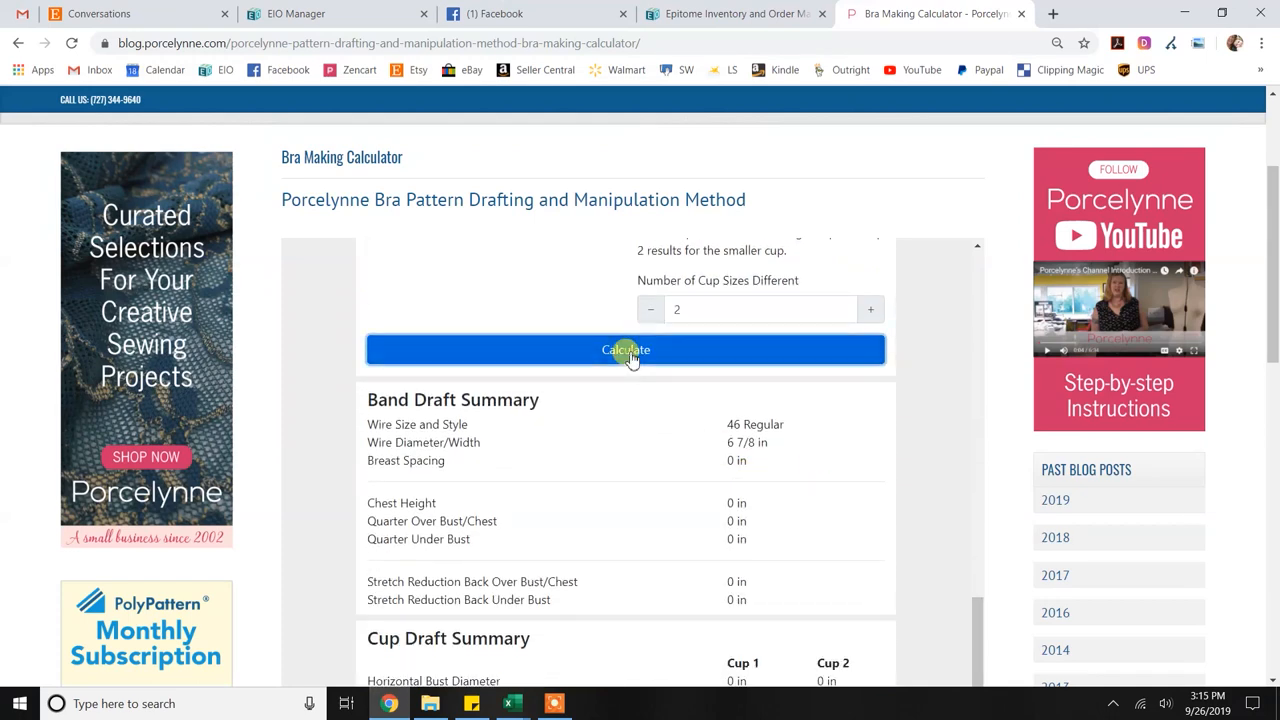
Scroll to the band draft summary showing 46 Regular at 6 7/8 in
{"action": "scroll", "scroll_direction": "down", "scroll_amount": 3}
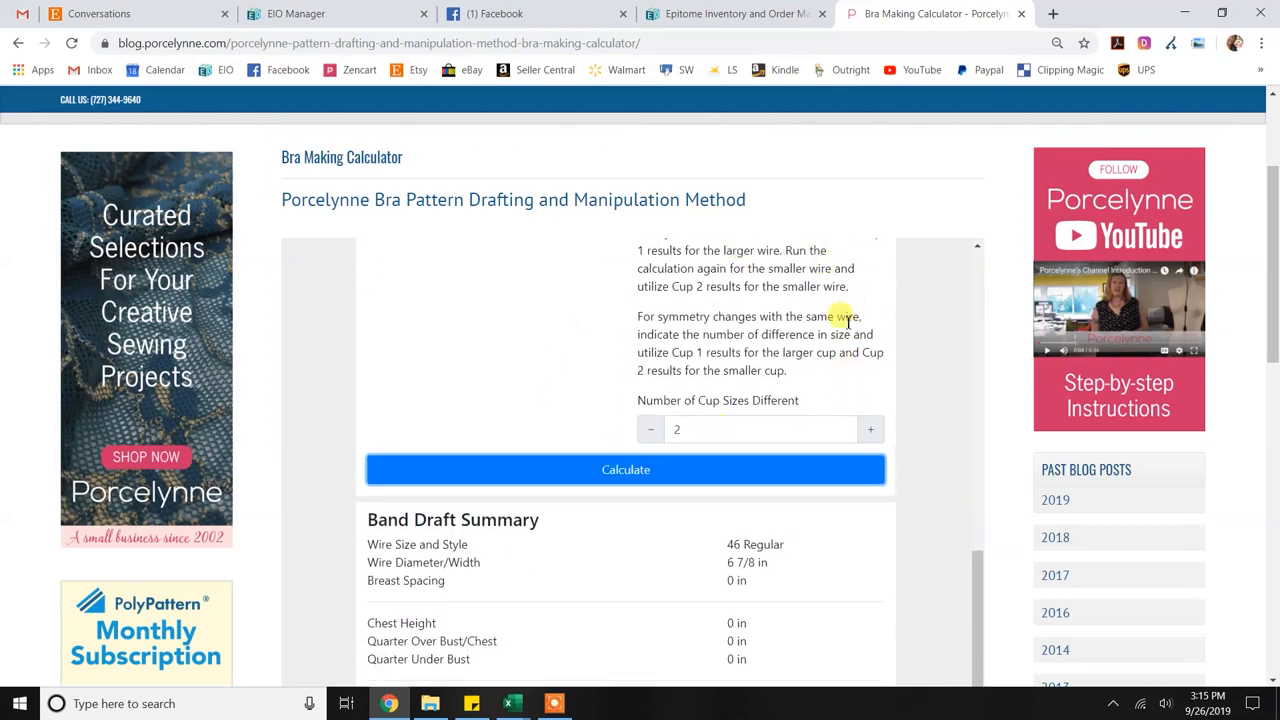
{"action": "scroll", "scroll_direction": "down", "scroll_amount": 3}
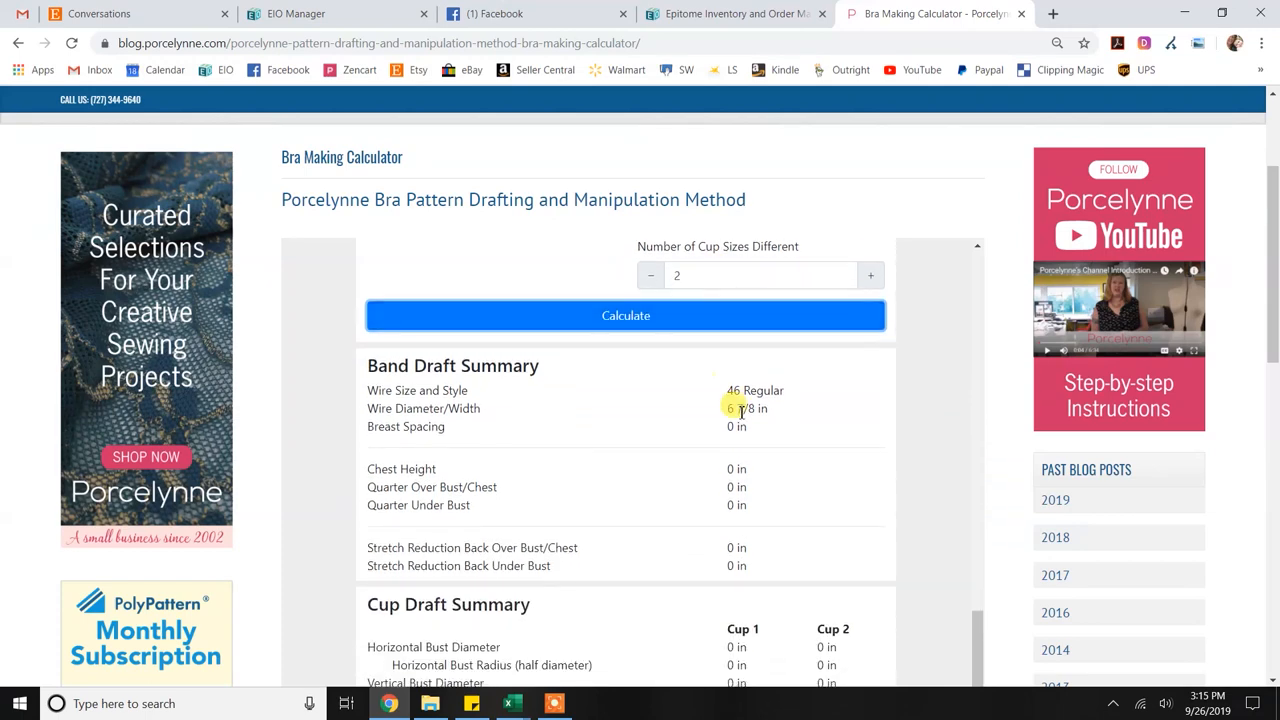
{"action": "mouse_move", "coordinate": [407, 390]}
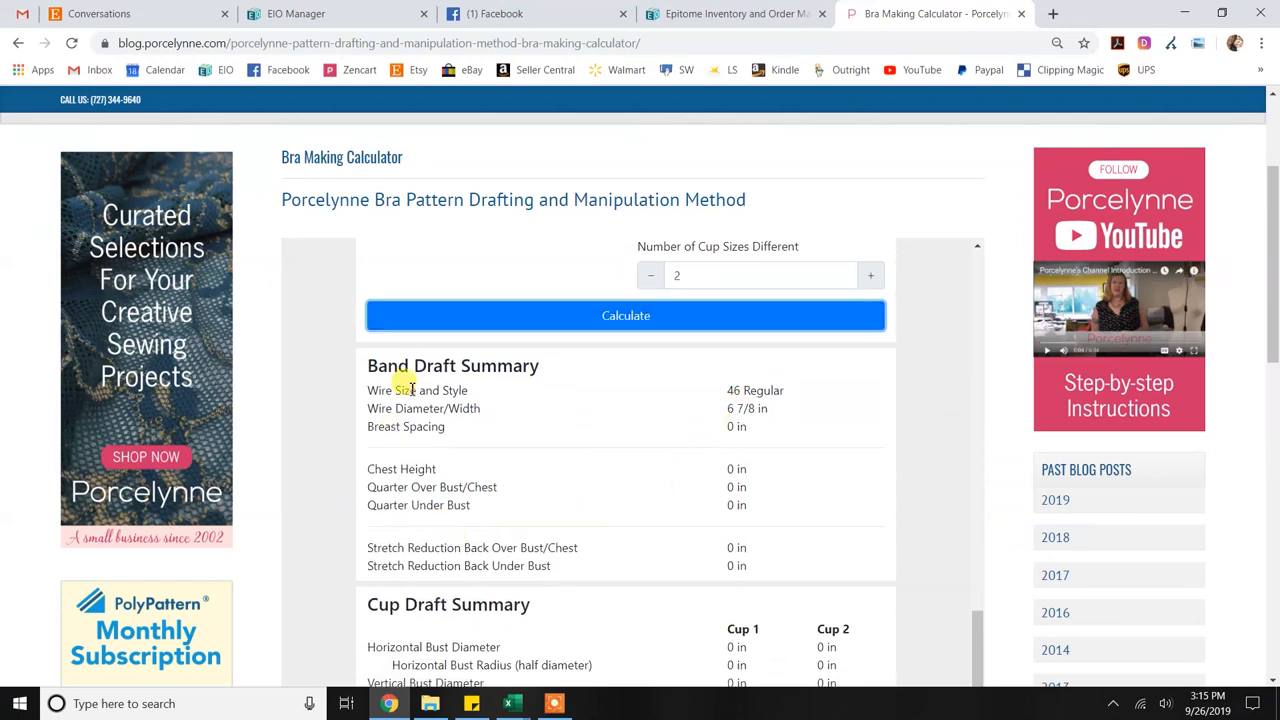
{"action": "mouse_move", "coordinate": [748, 377]}
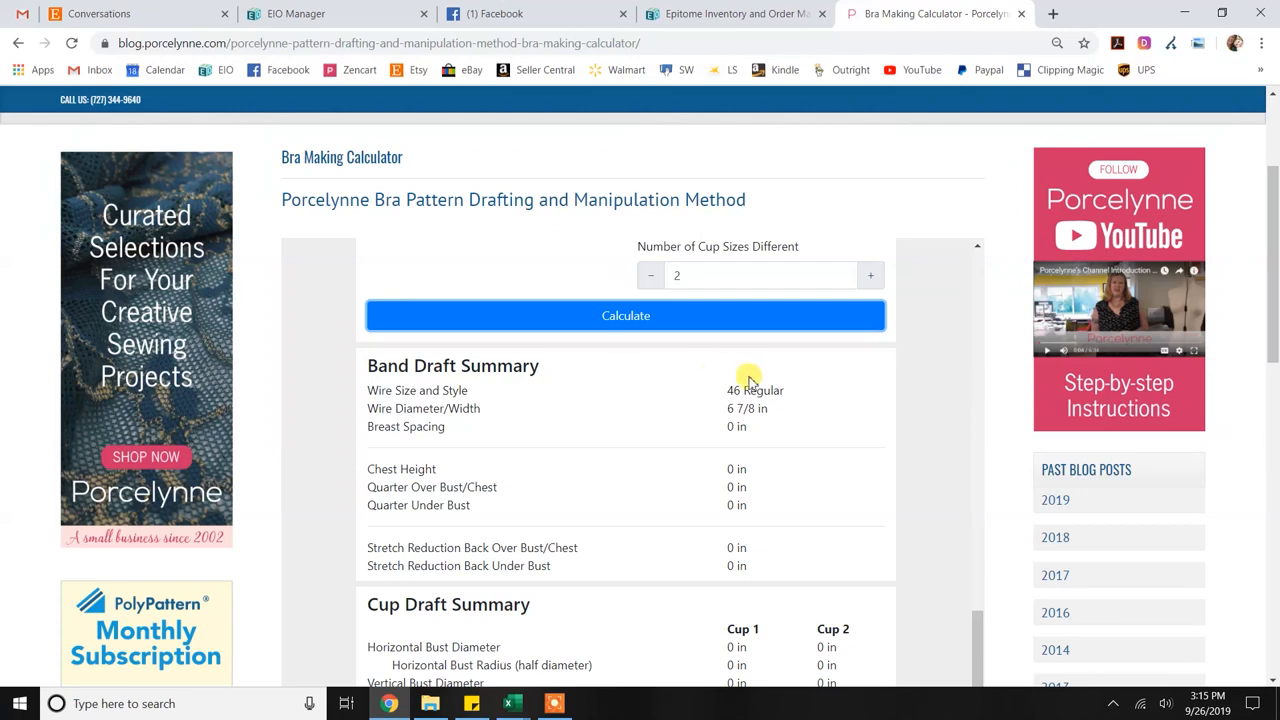
{"action": "mouse_move", "coordinate": [796, 426]}
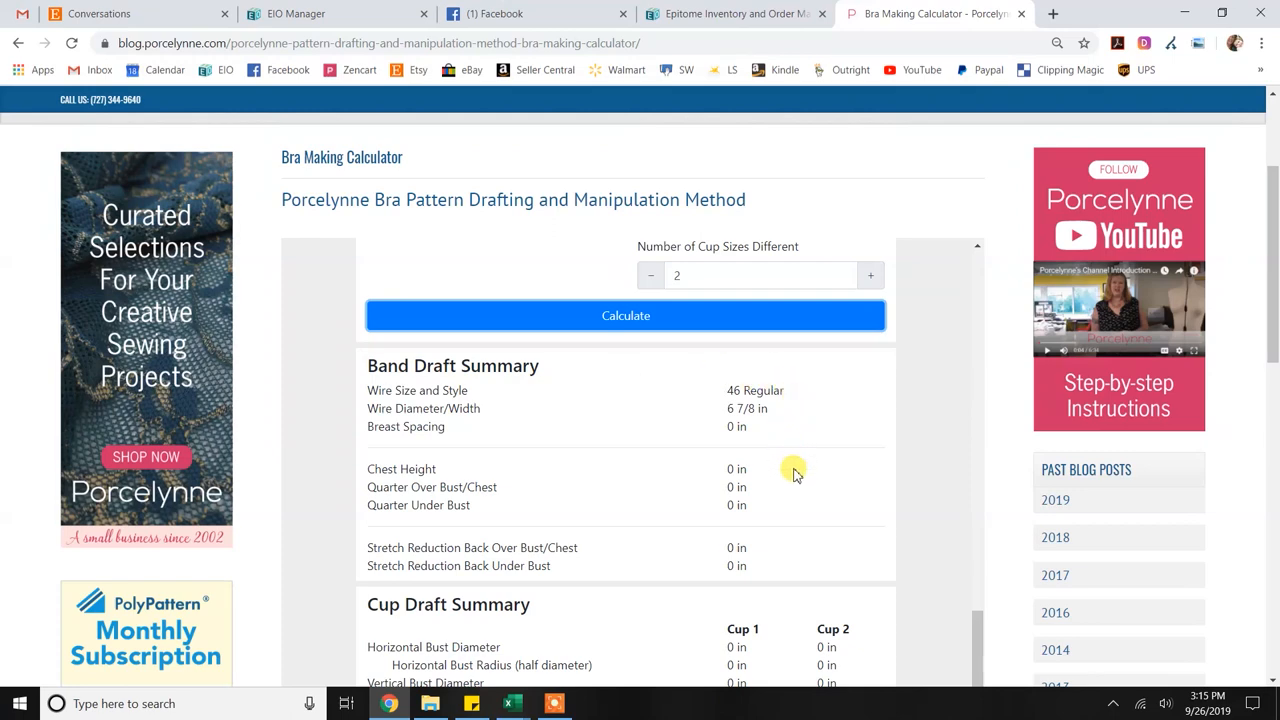
{"action": "mouse_move", "coordinate": [793, 573]}
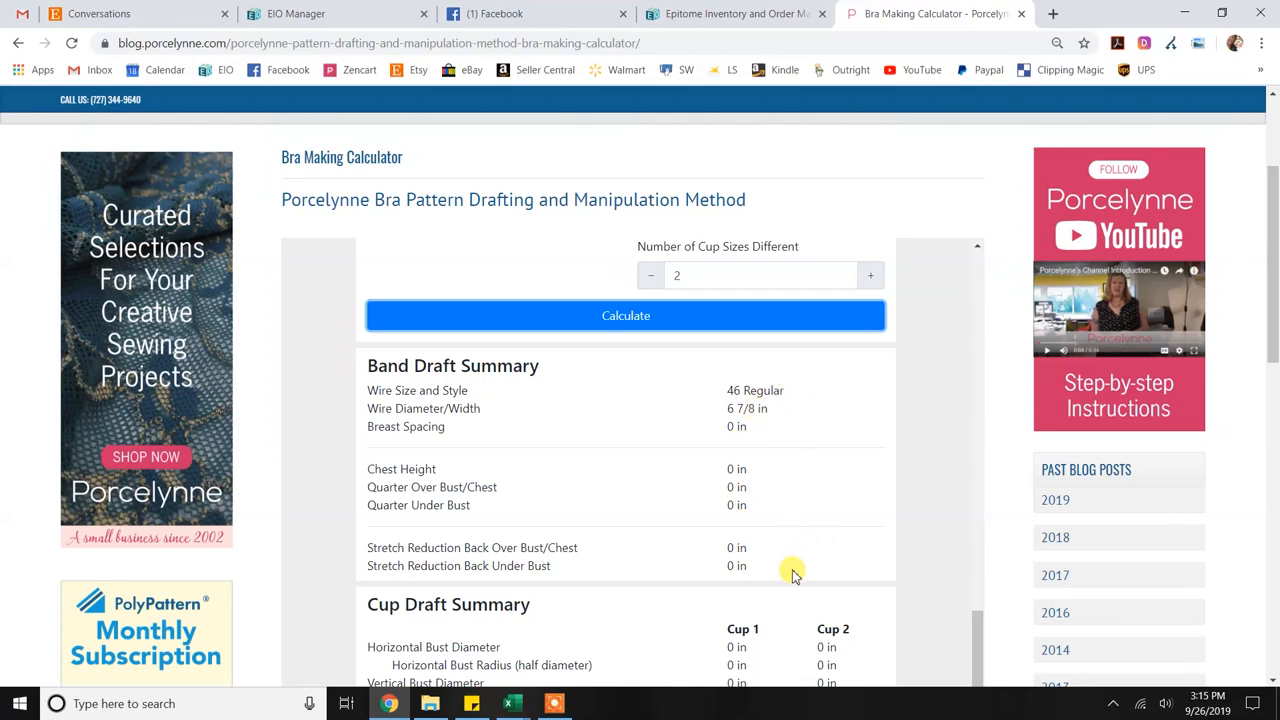
{"action": "mouse_move", "coordinate": [787, 575]}
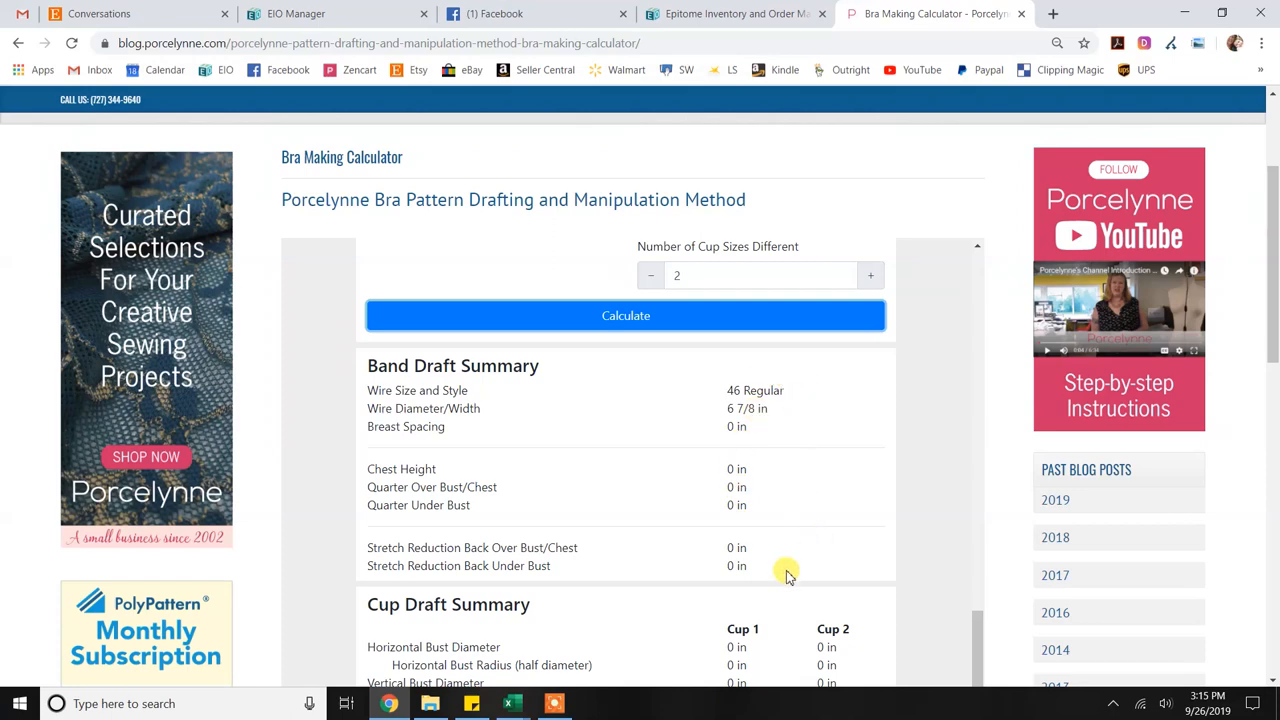
{"action": "mouse_move", "coordinate": [798, 508]}
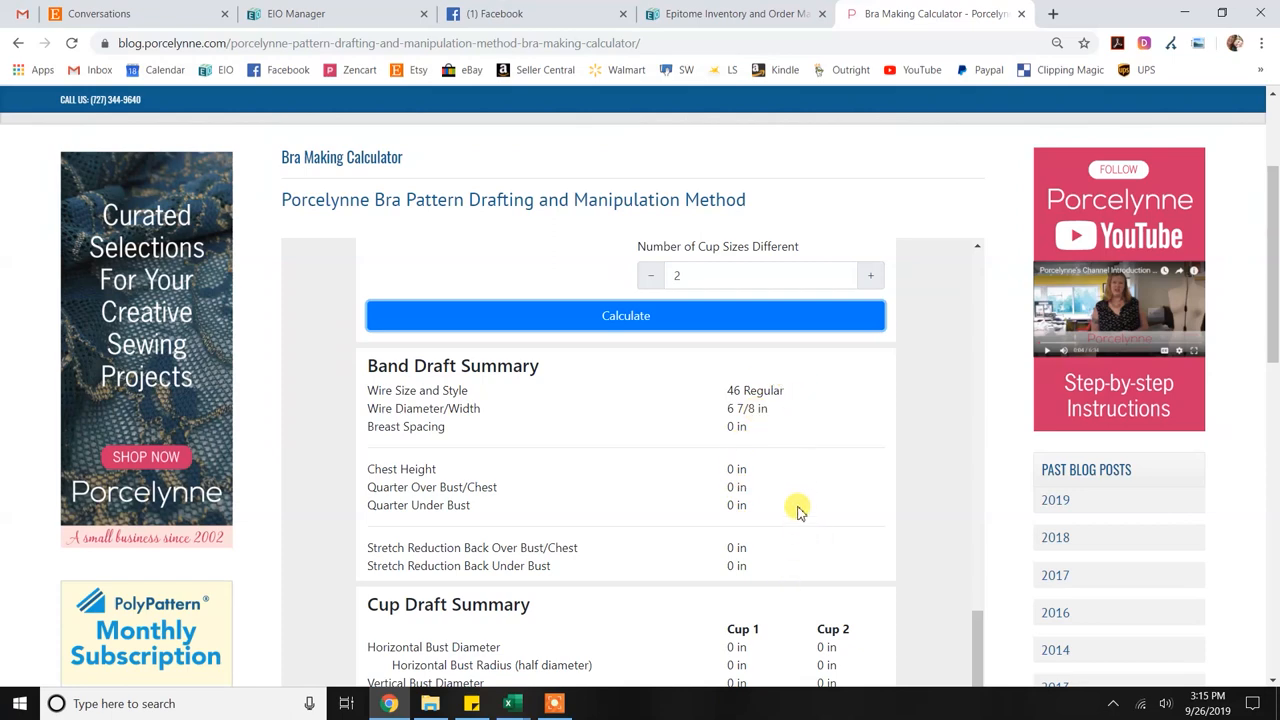
Scroll through the Cup Draft Summary, Cup Depth and Cup Curves results
{"action": "scroll", "scroll_direction": "down", "scroll_amount": 3}
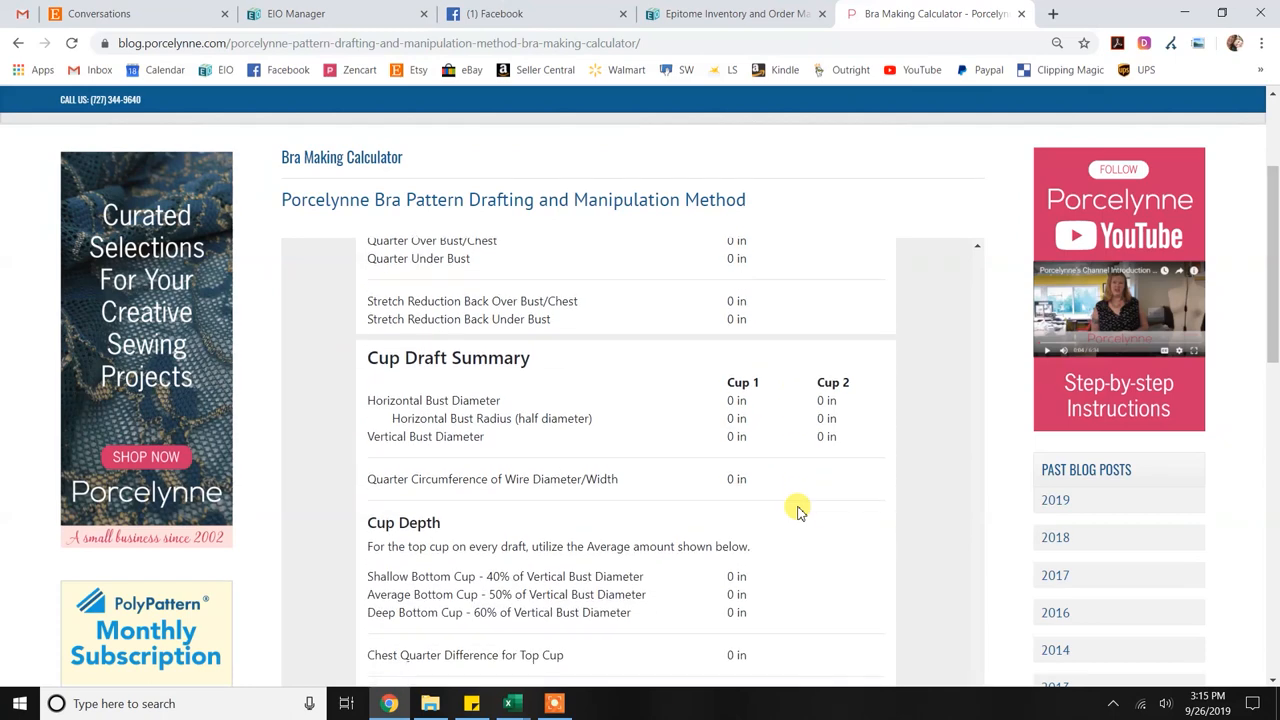
{"action": "scroll", "scroll_direction": "down", "scroll_amount": 3}
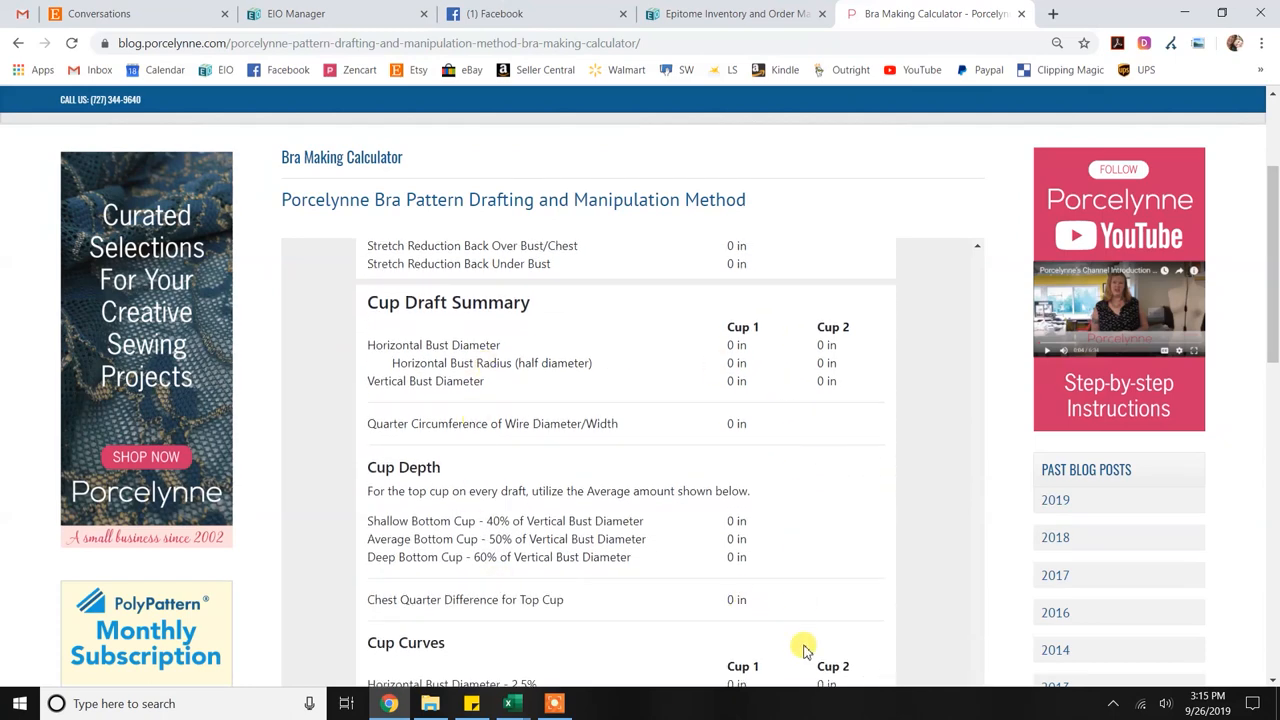
{"action": "scroll", "scroll_direction": "down", "scroll_amount": 3}
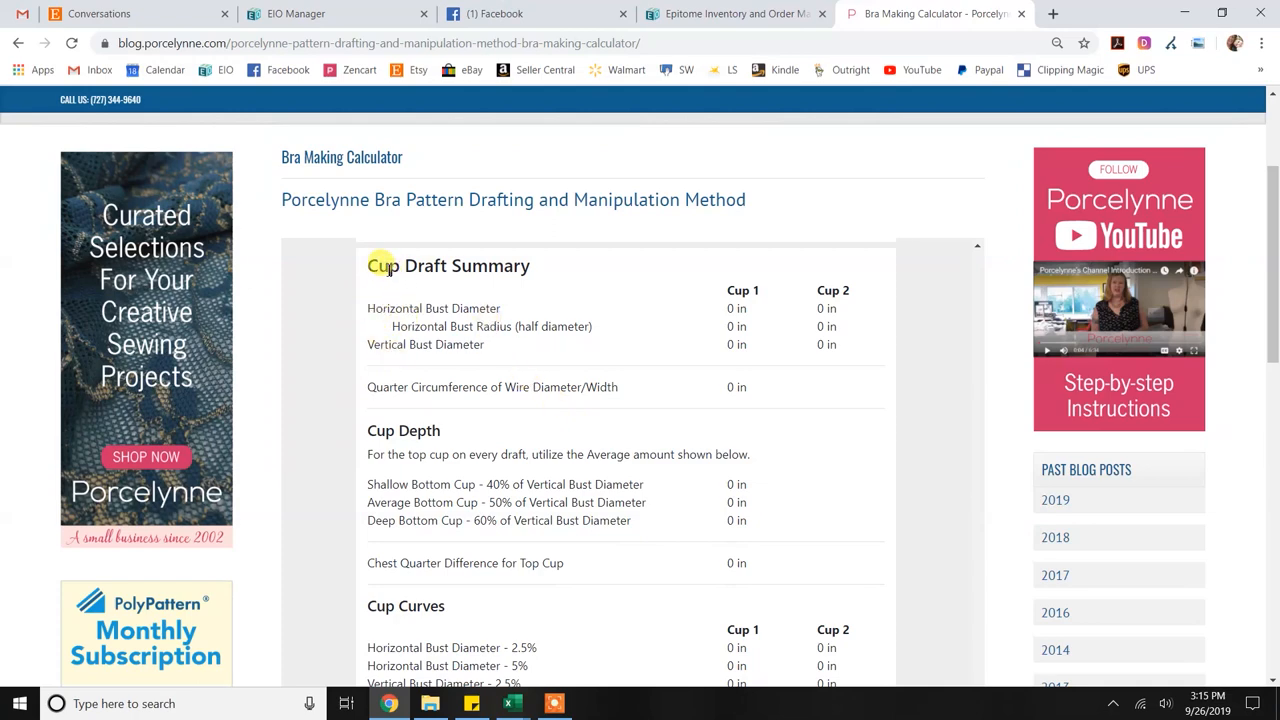
{"action": "mouse_move", "coordinate": [507, 313]}
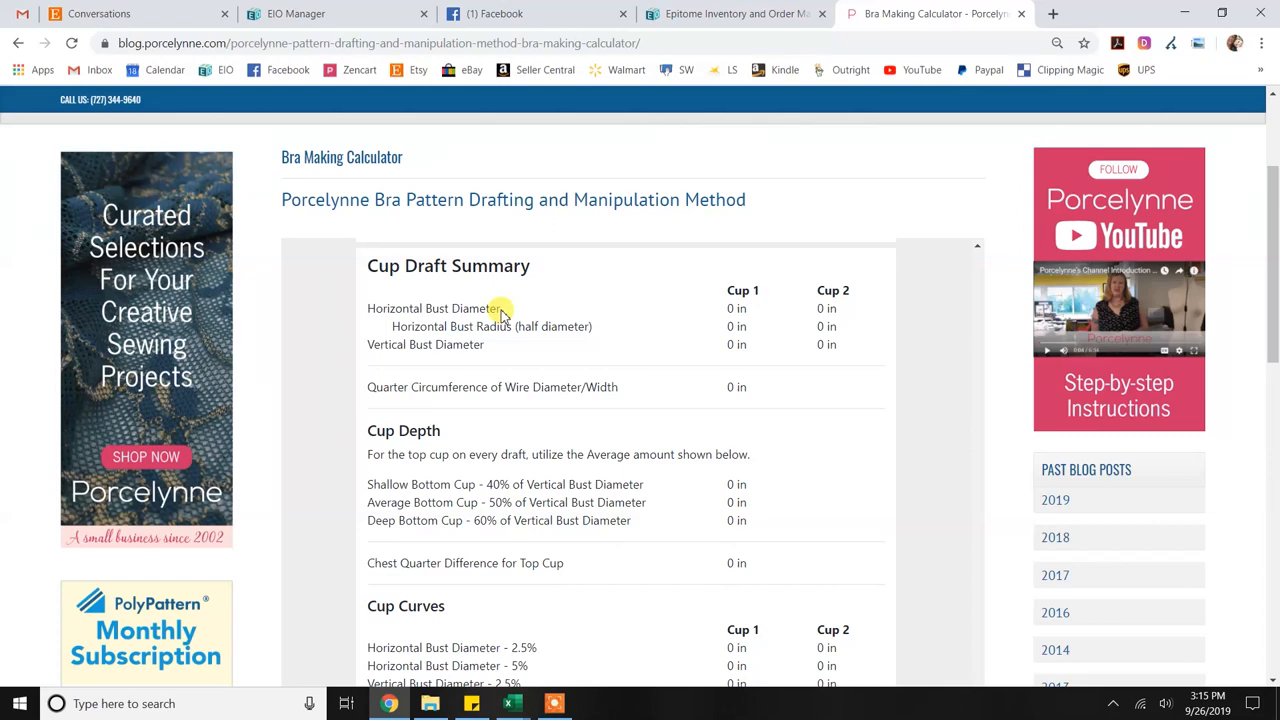
{"action": "mouse_move", "coordinate": [542, 315]}
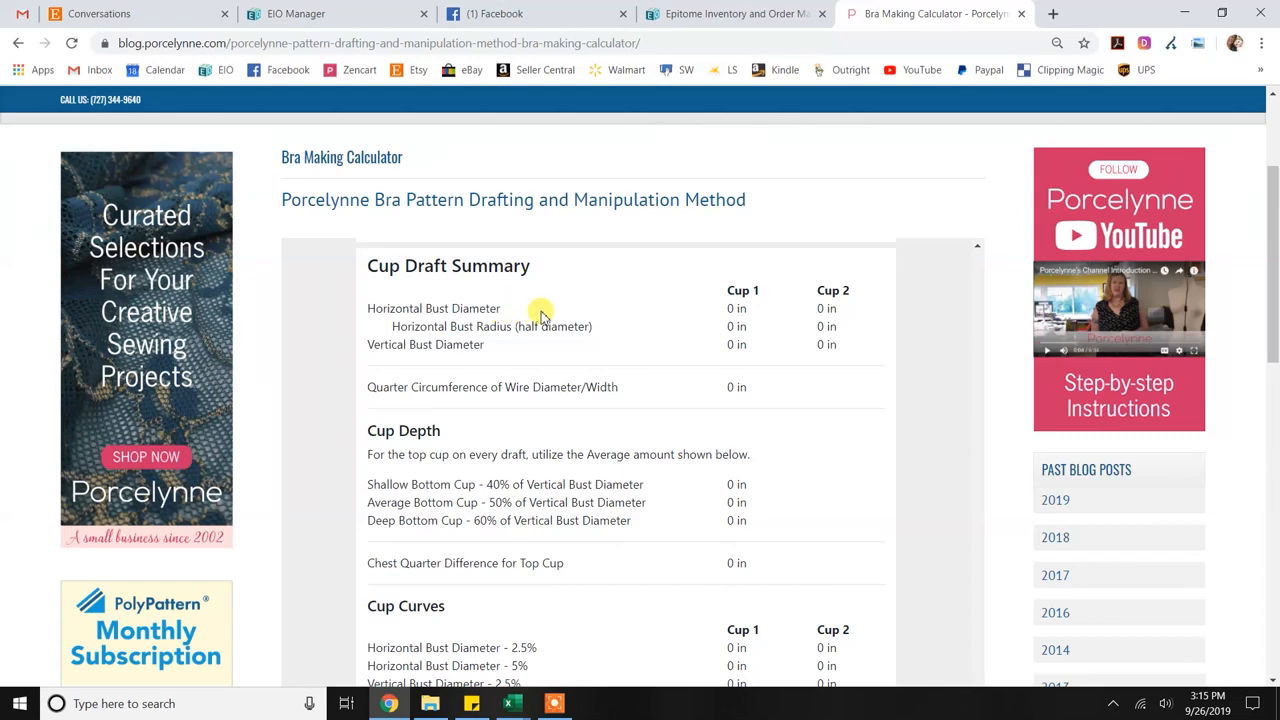
{"action": "mouse_move", "coordinate": [752, 349]}
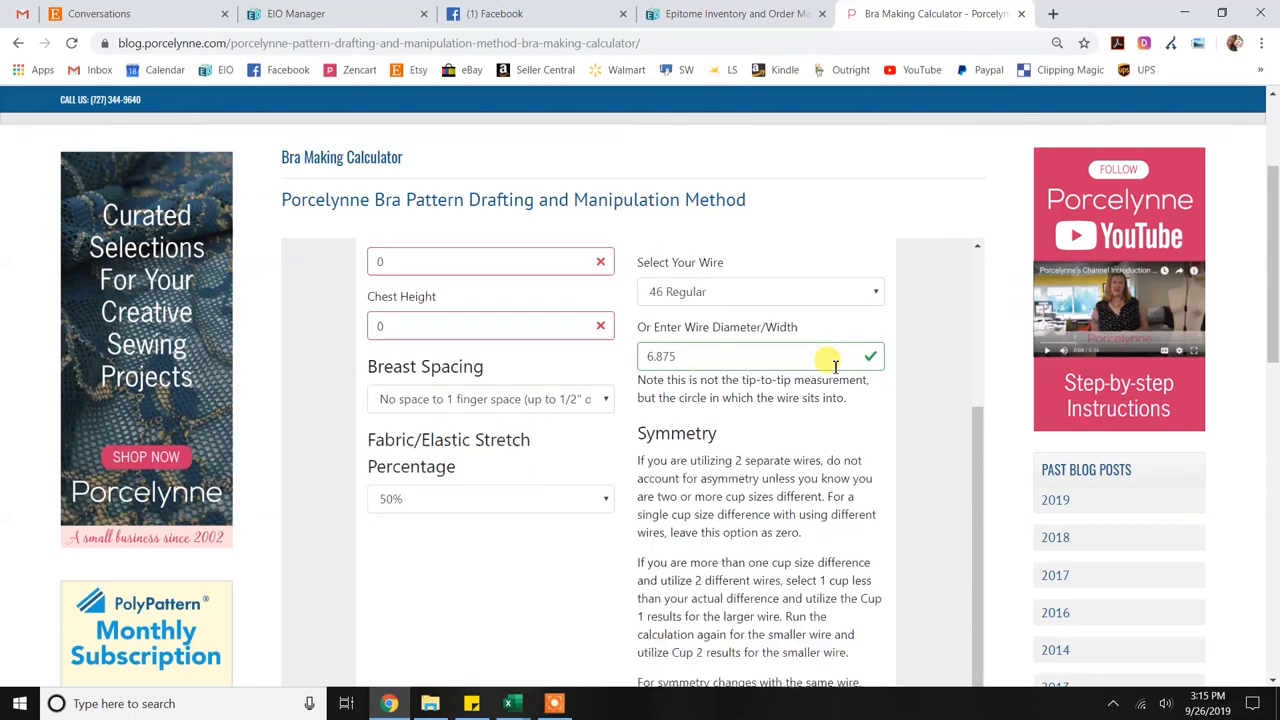
Click near the cup sizes control and scroll to the zero-inch cup draft results
{"action": "scroll", "scroll_direction": "down", "scroll_amount": 3}
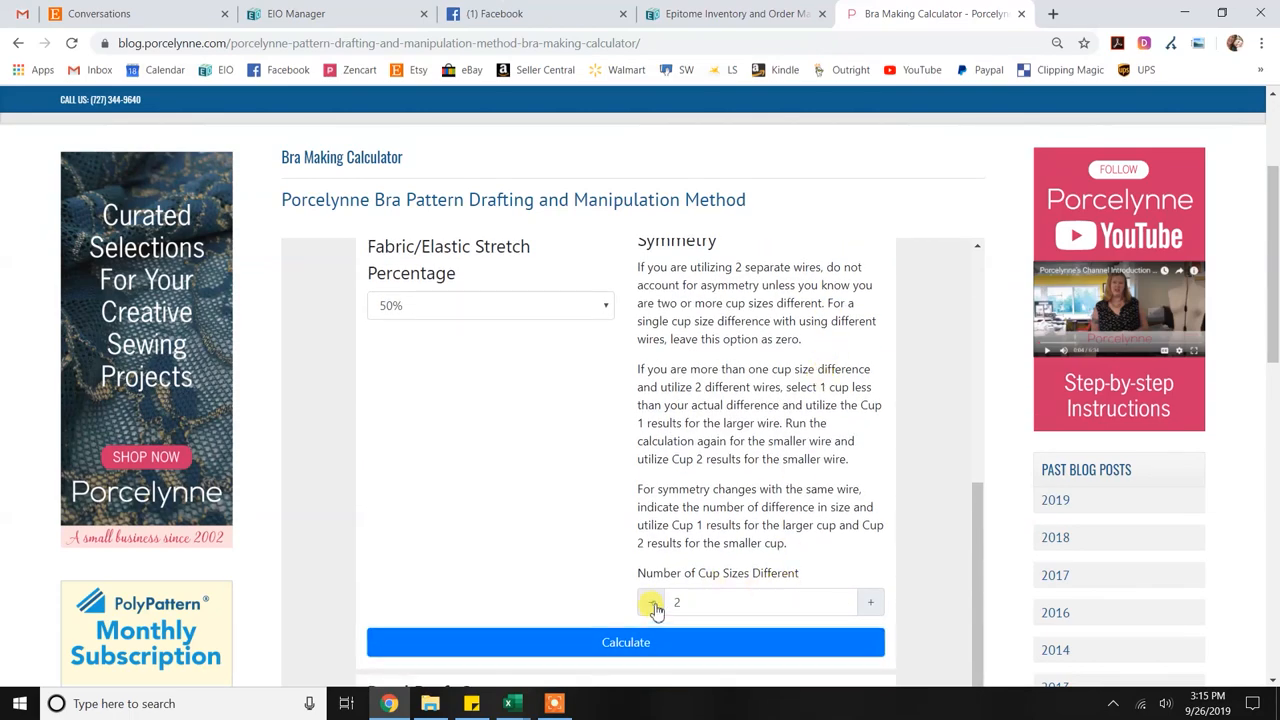
{"action": "left_click", "coordinate": [625, 642]}
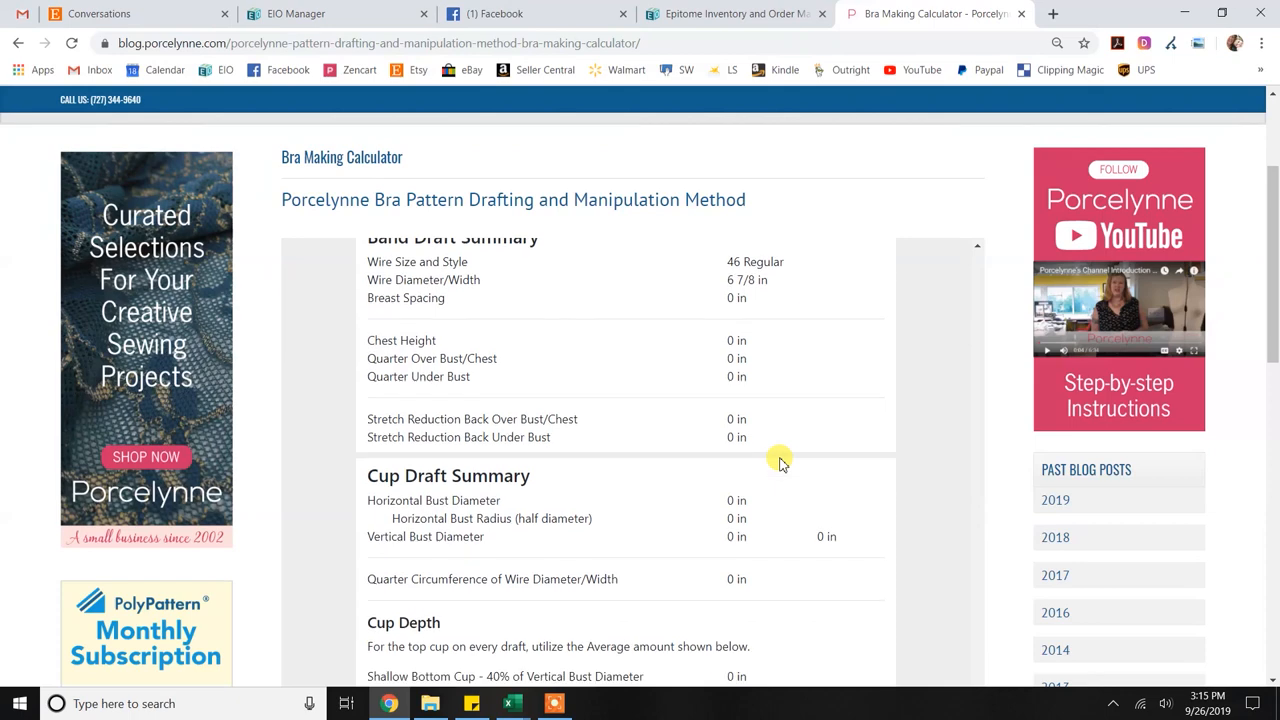
{"action": "scroll", "scroll_direction": "down", "scroll_amount": 3}
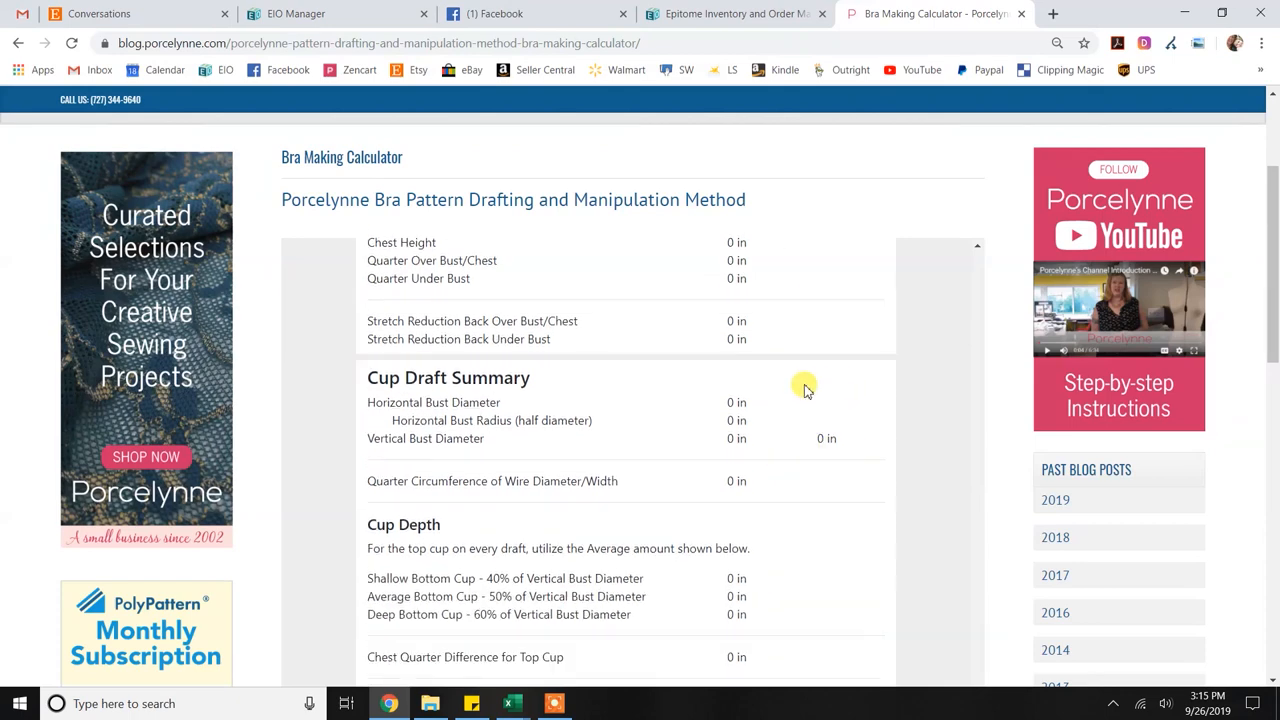
{"action": "mouse_move", "coordinate": [816, 397]}
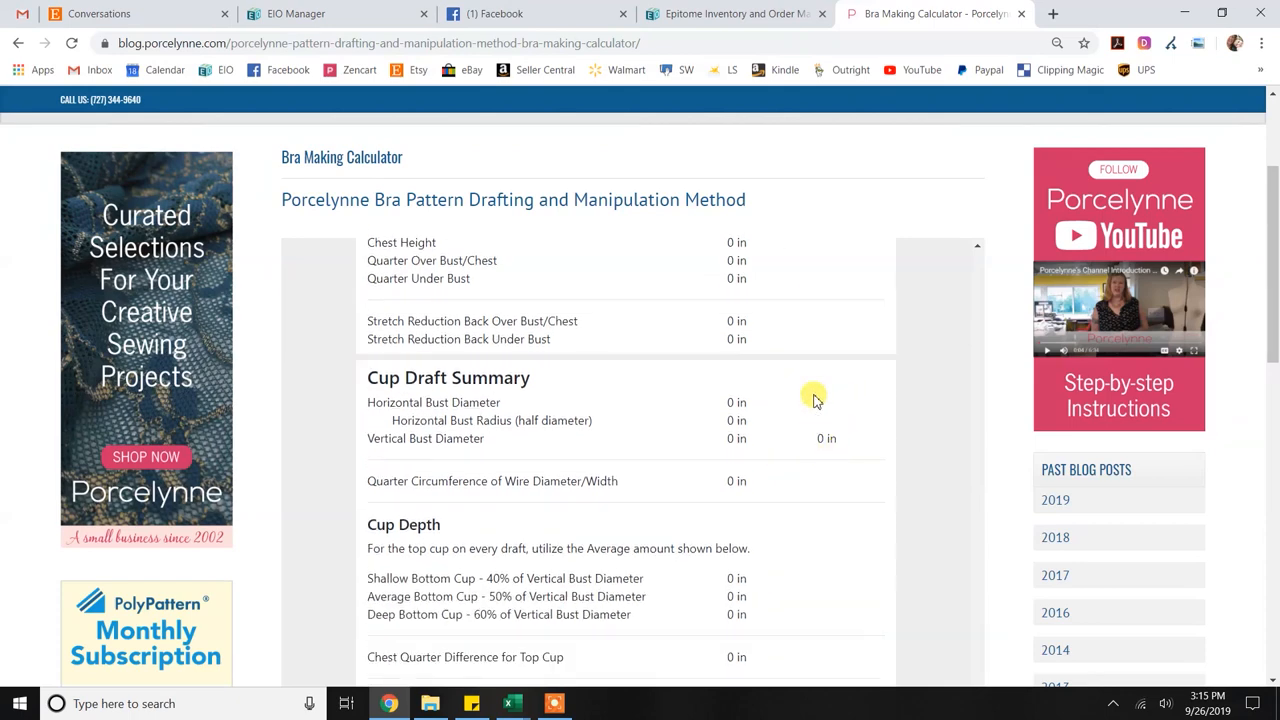
{"action": "scroll", "scroll_direction": "down", "scroll_amount": 3}
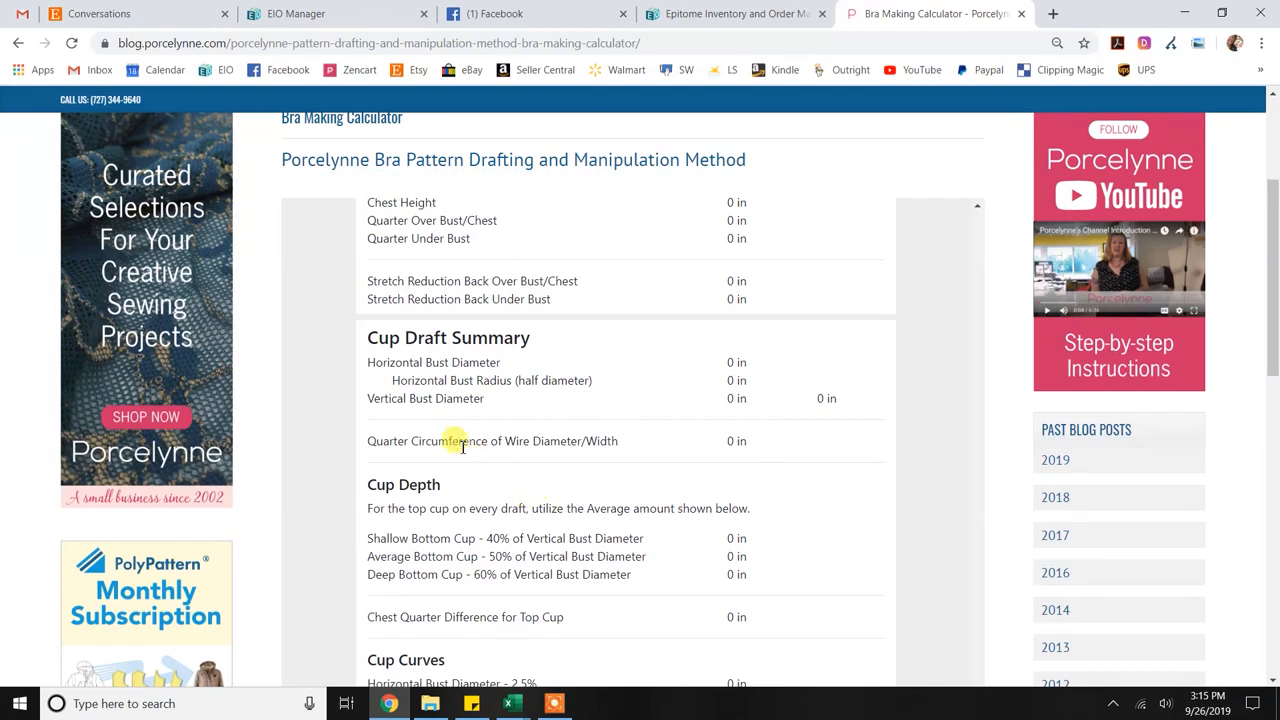
{"action": "mouse_move", "coordinate": [748, 447]}
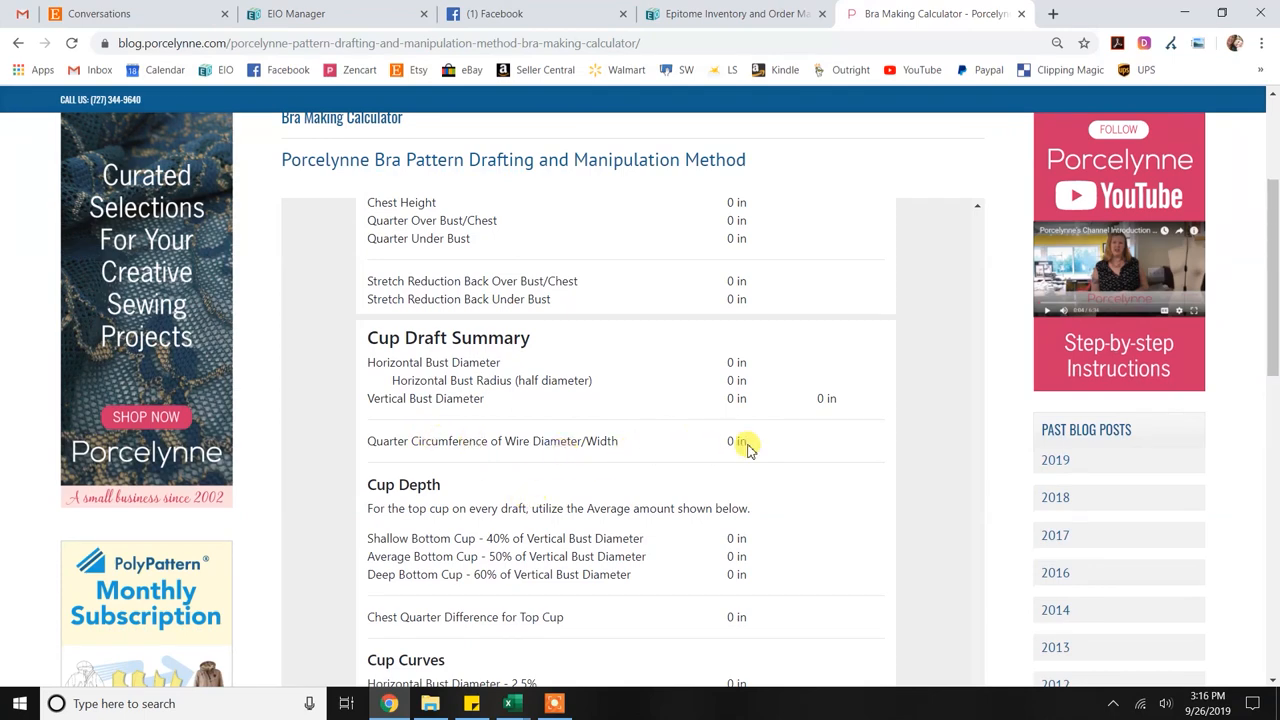
{"action": "mouse_move", "coordinate": [772, 440]}
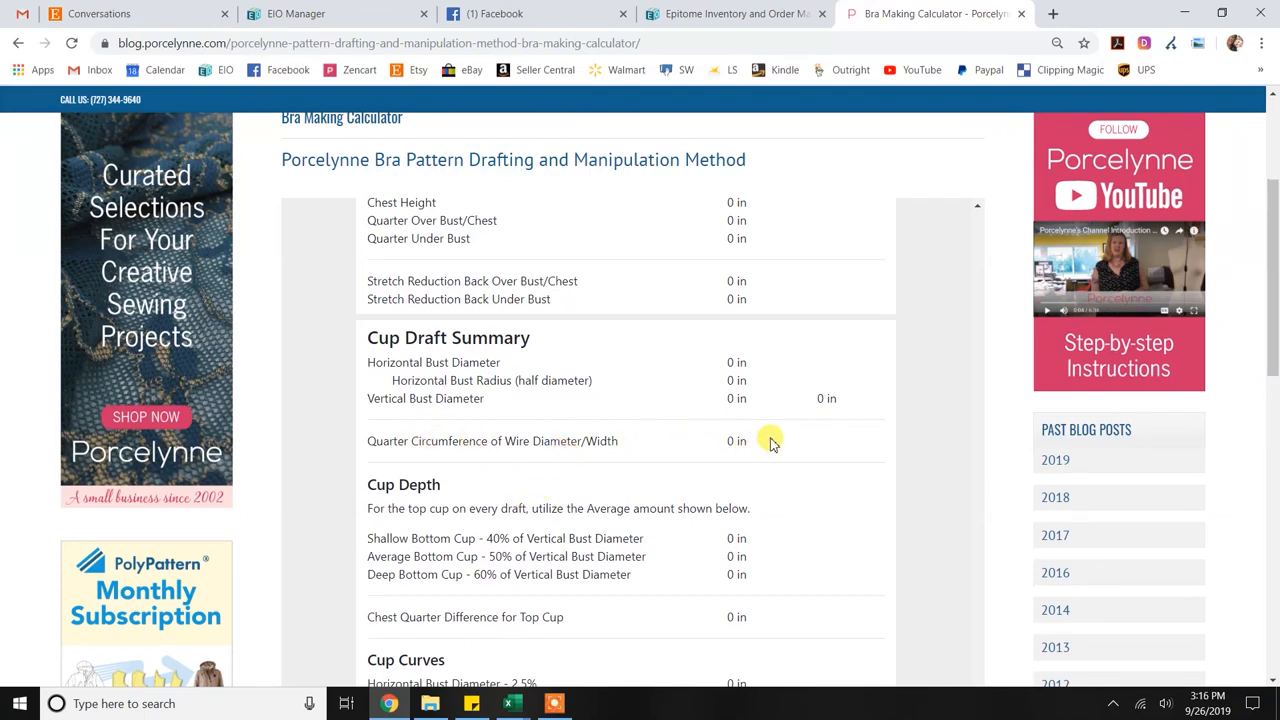
Scroll down to the Sloper Cup Curves table for cup pieces 1–6
{"action": "scroll", "scroll_direction": "down", "scroll_amount": 3}
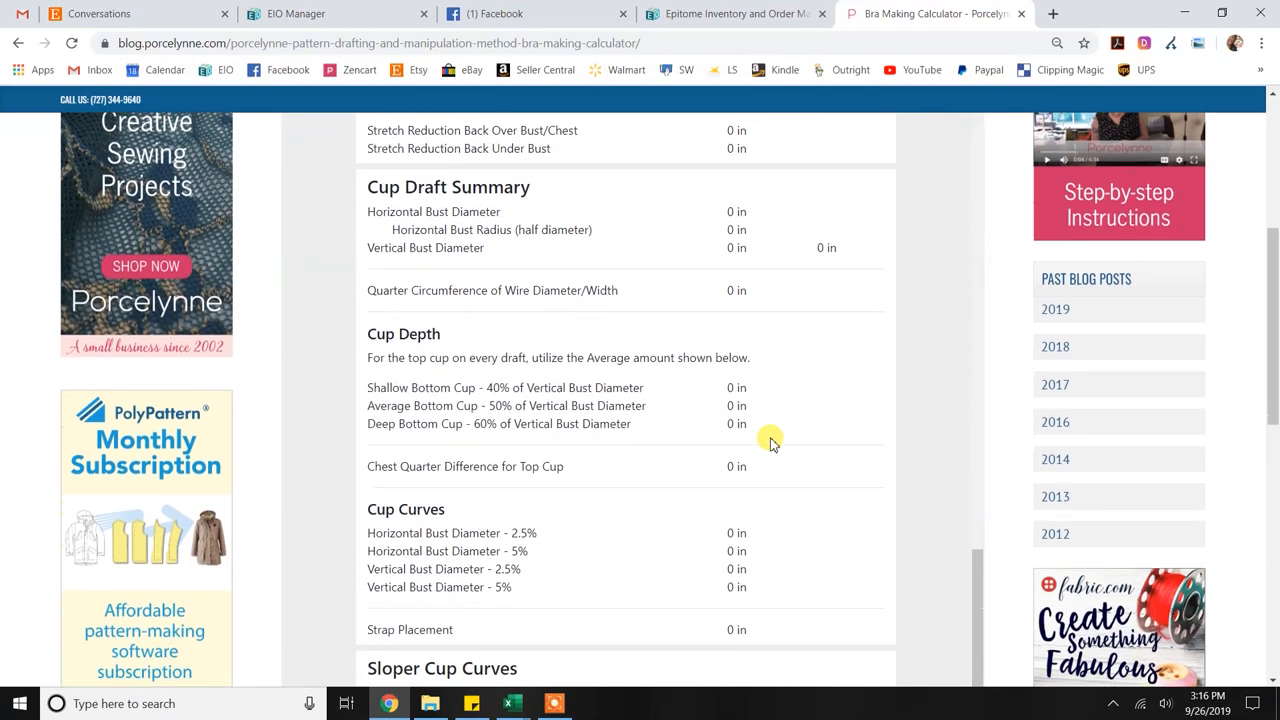
{"action": "scroll", "scroll_direction": "down", "scroll_amount": 3}
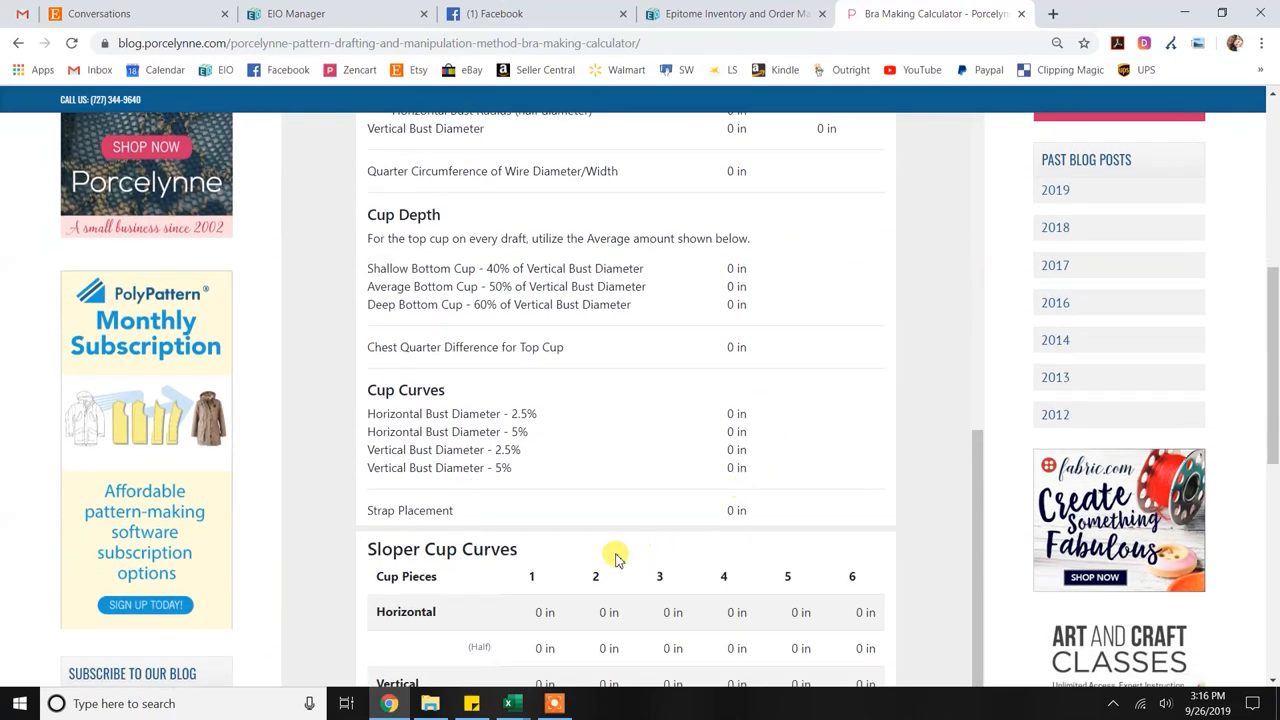
{"action": "mouse_move", "coordinate": [788, 563]}
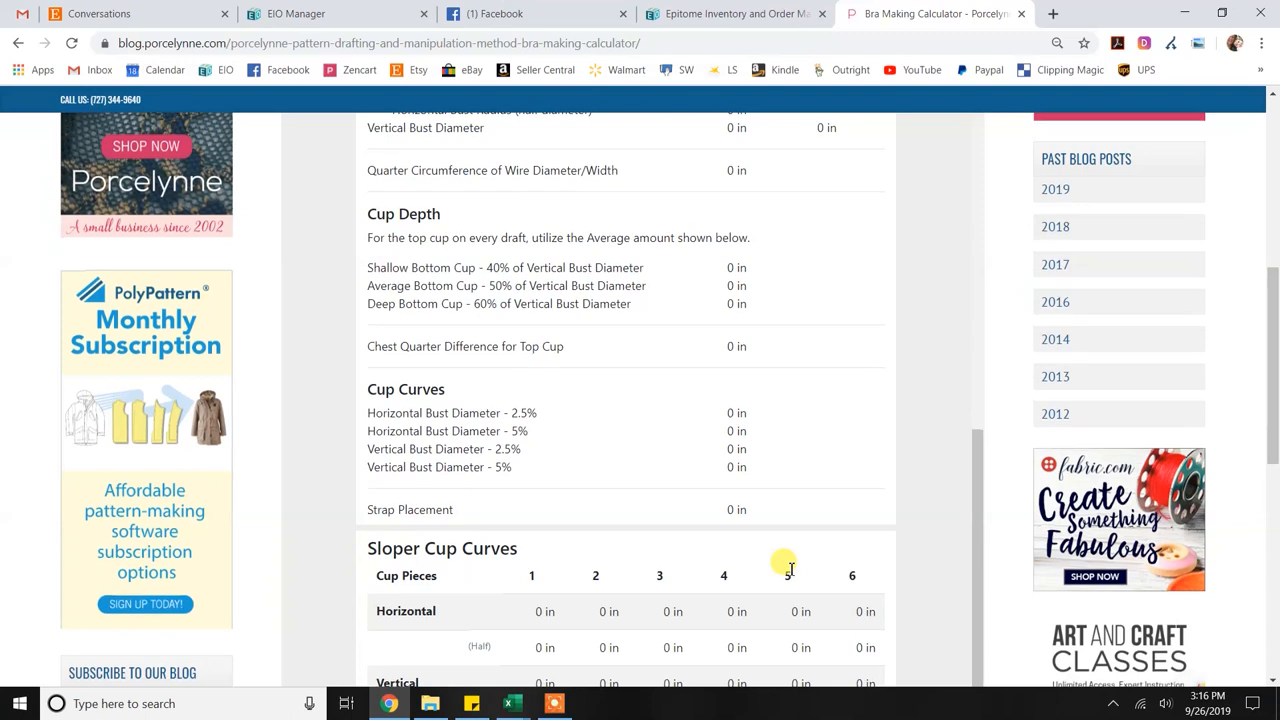
{"action": "scroll", "scroll_direction": "down", "scroll_amount": 3}
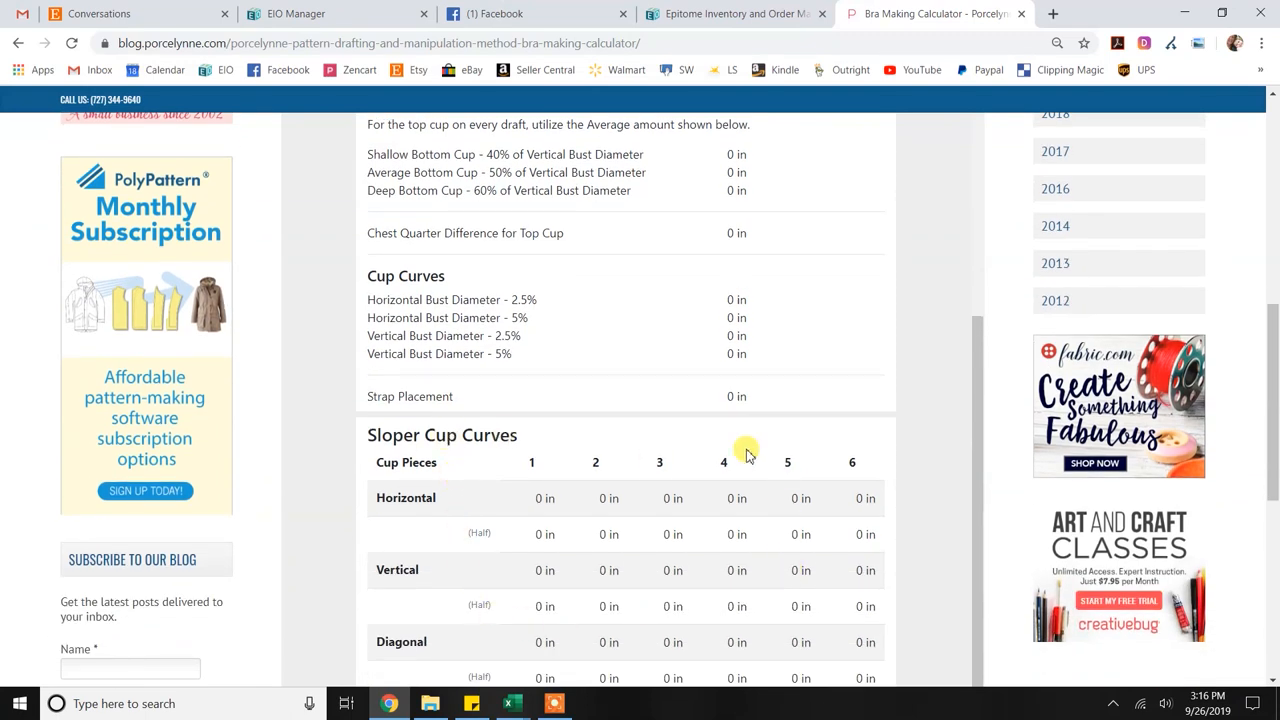
{"action": "mouse_move", "coordinate": [907, 438]}
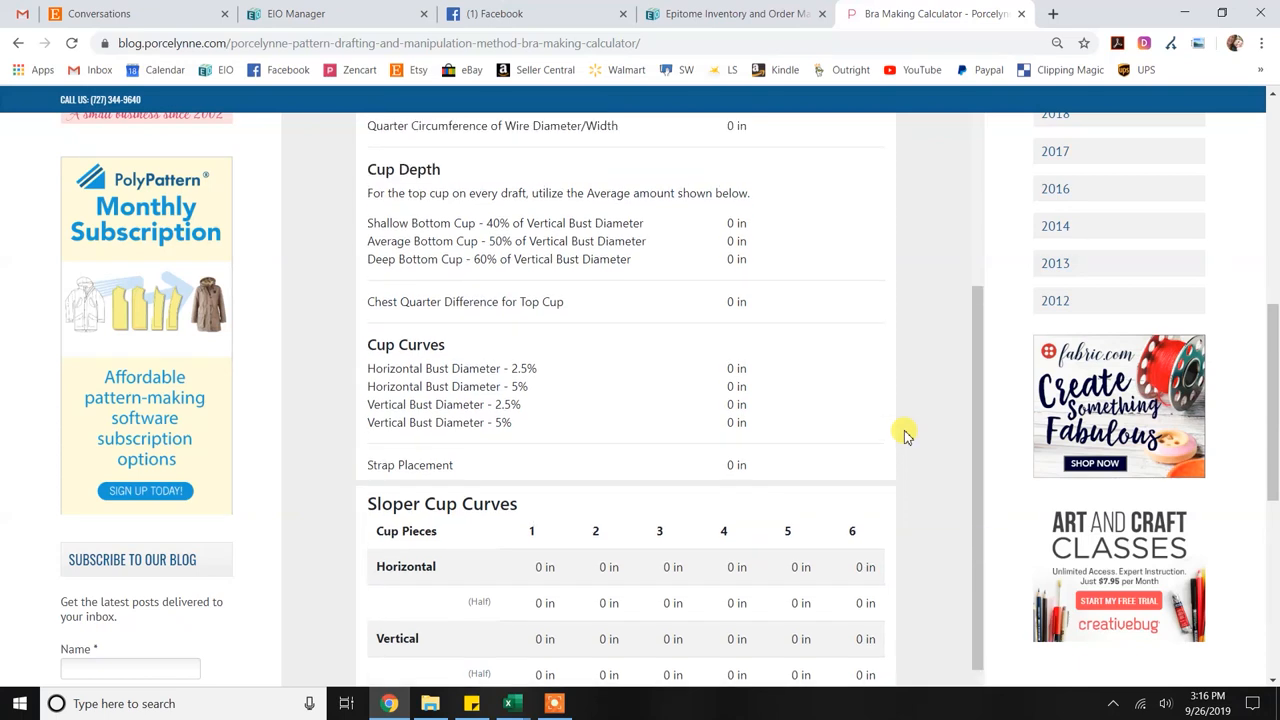
{"action": "mouse_move", "coordinate": [827, 445]}
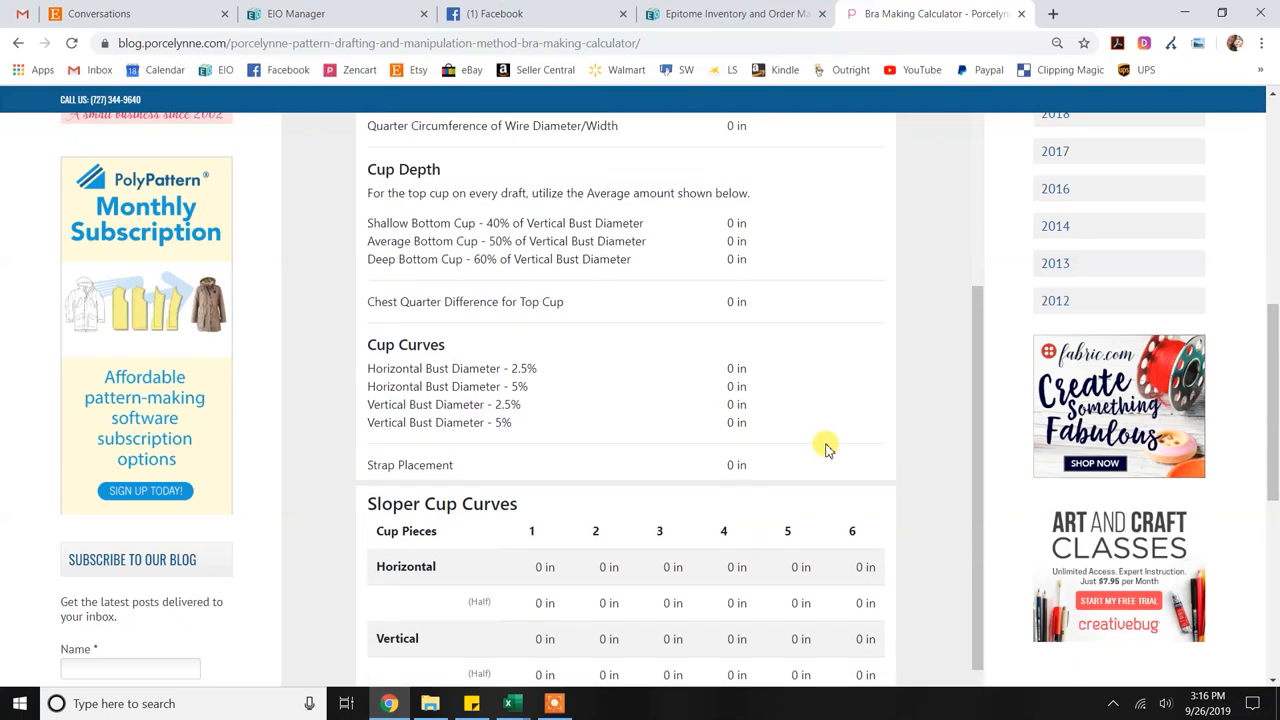
{"action": "mouse_move", "coordinate": [720, 427]}
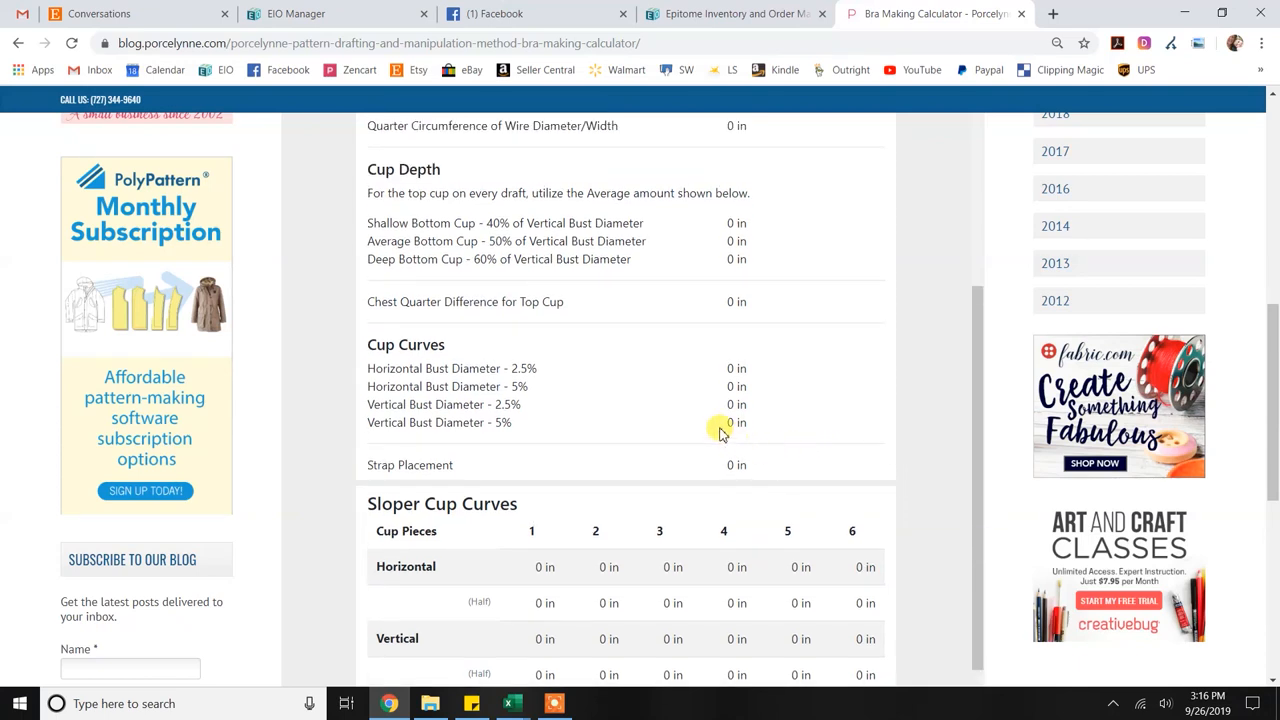
{"action": "mouse_move", "coordinate": [860, 479]}
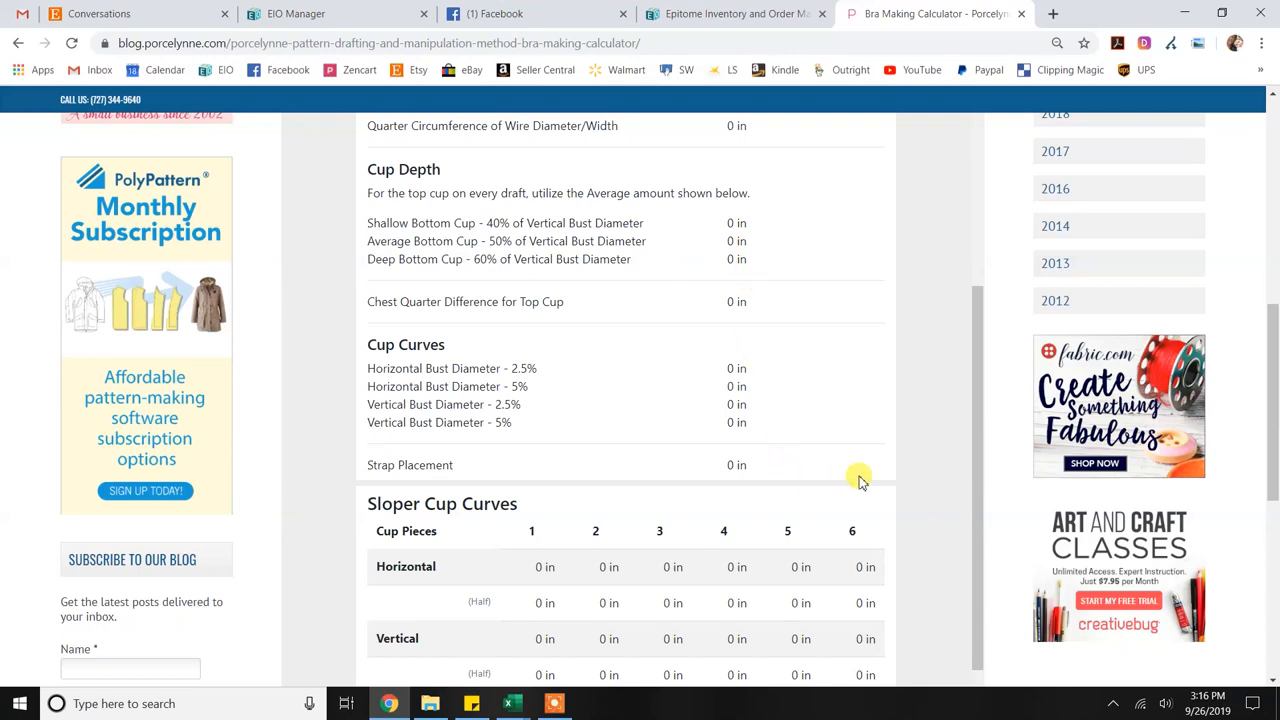